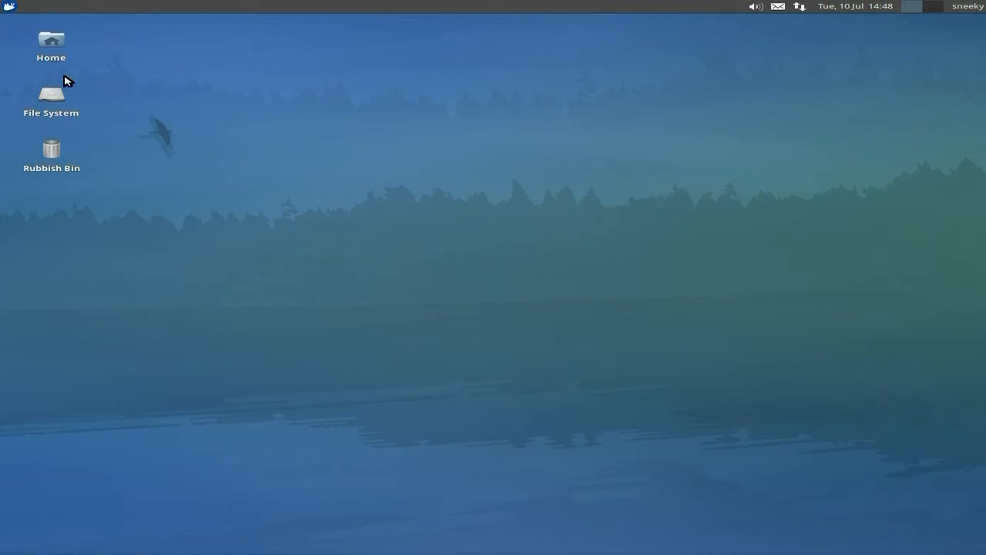
mouse_move(410, 142)
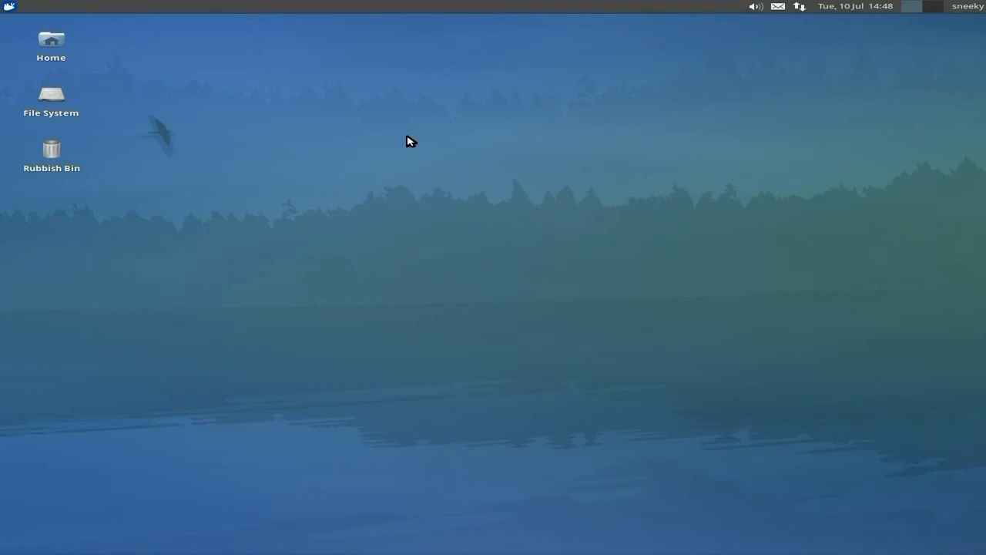
mouse_move(331, 228)
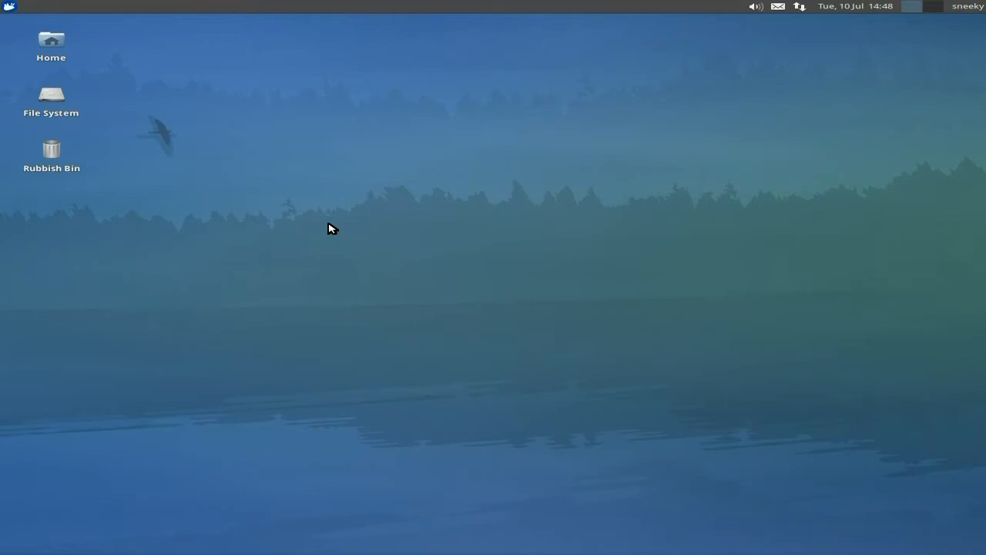
mouse_move(373, 215)
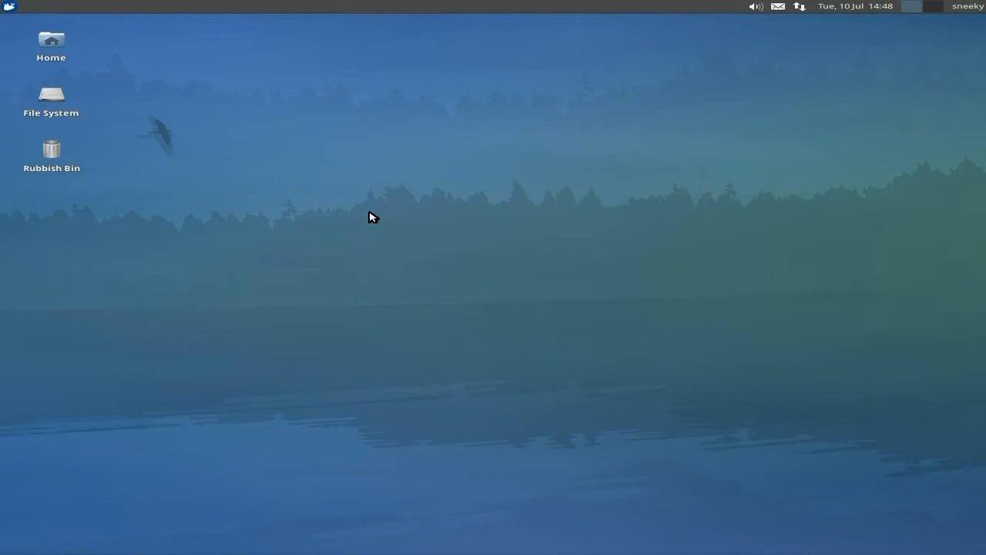
mouse_move(330, 178)
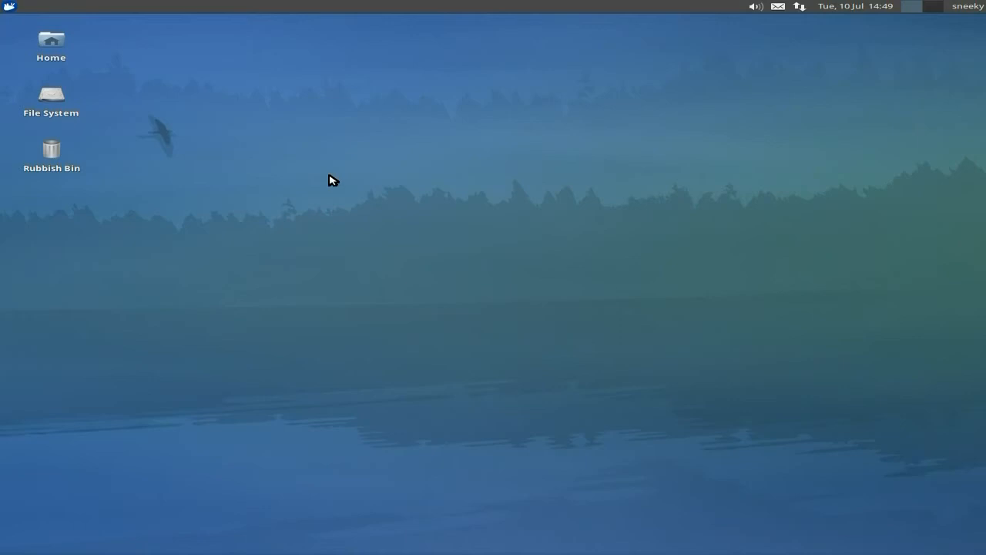
mouse_move(369, 220)
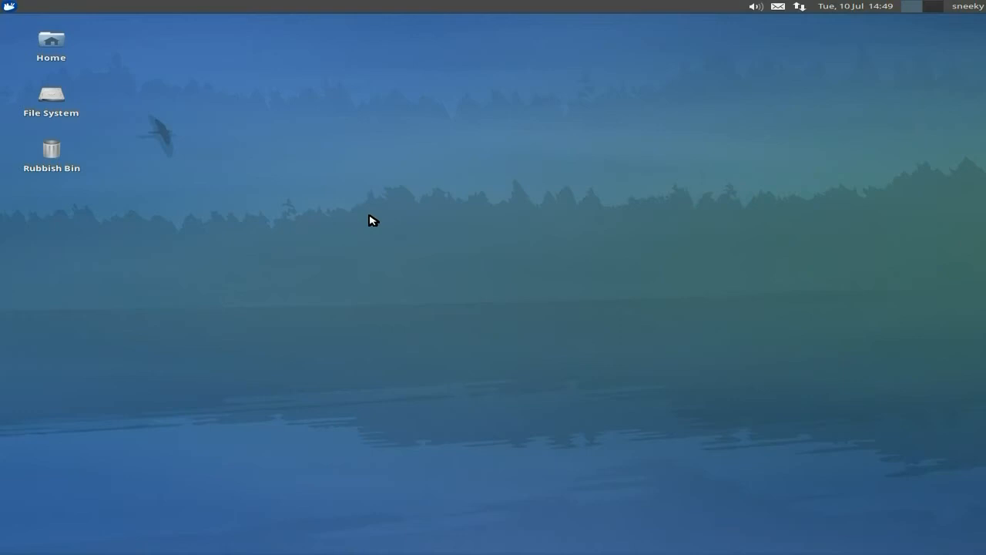
mouse_move(440, 257)
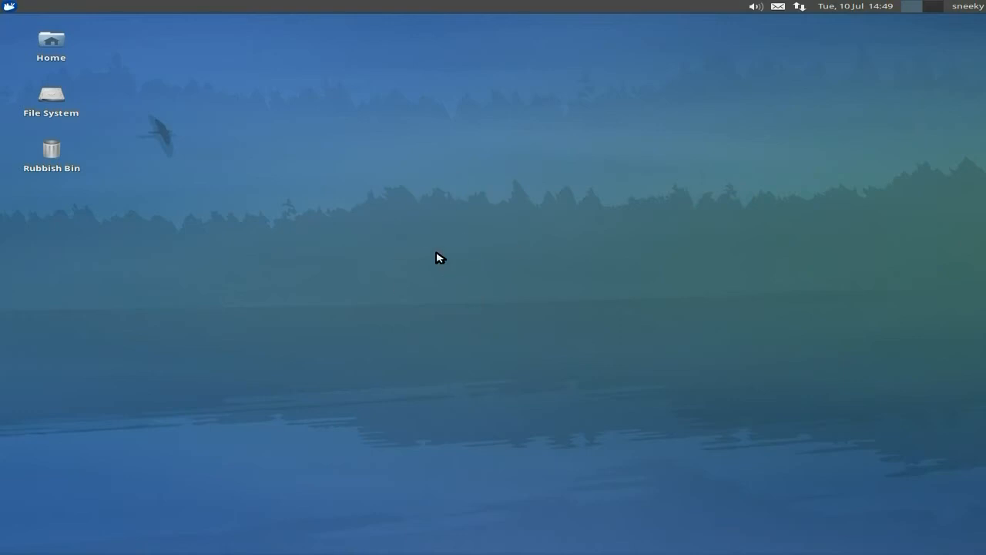
mouse_move(435, 247)
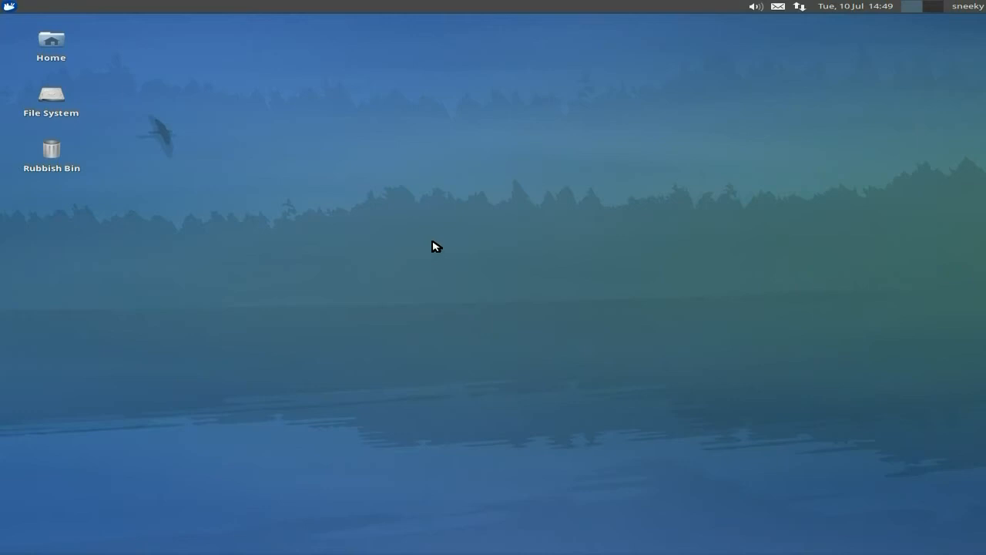
mouse_move(485, 164)
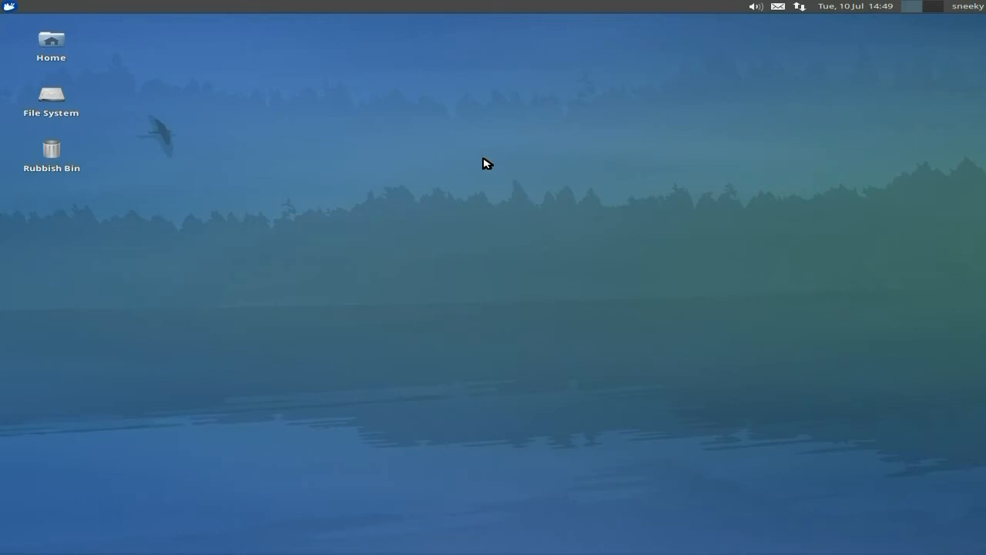
mouse_move(422, 288)
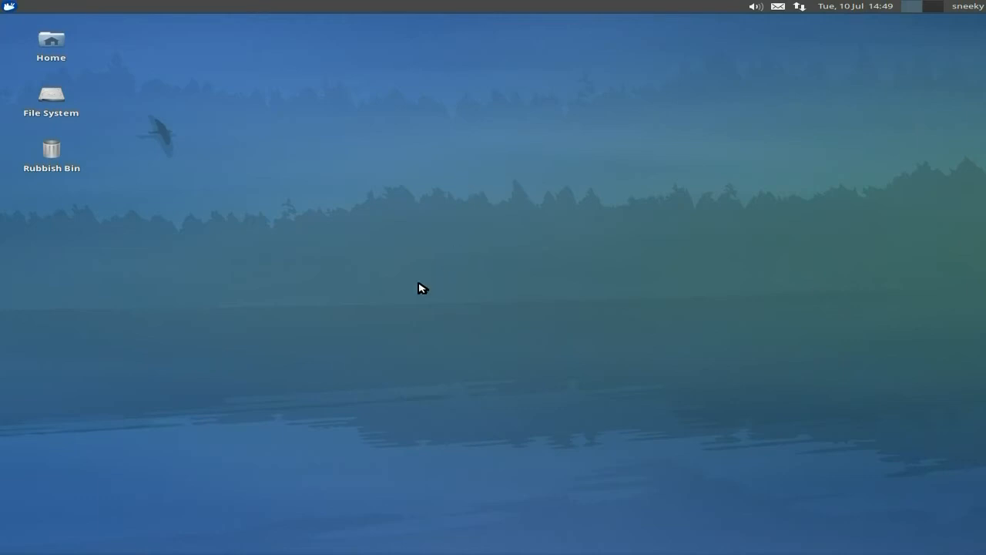
View the top panel's About information from its right-click menu and dismiss it.
right_click(302, 6)
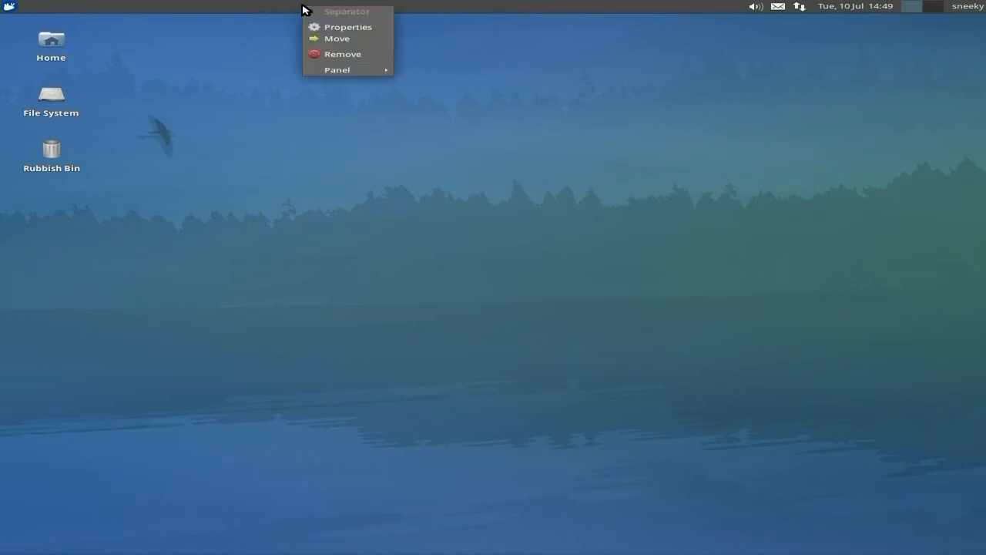
mouse_move(336, 70)
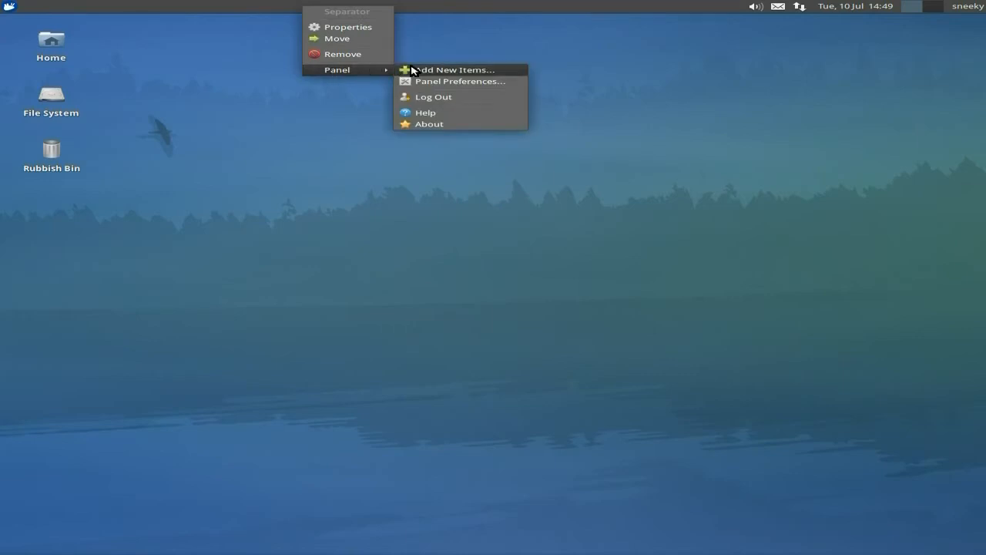
click(428, 123)
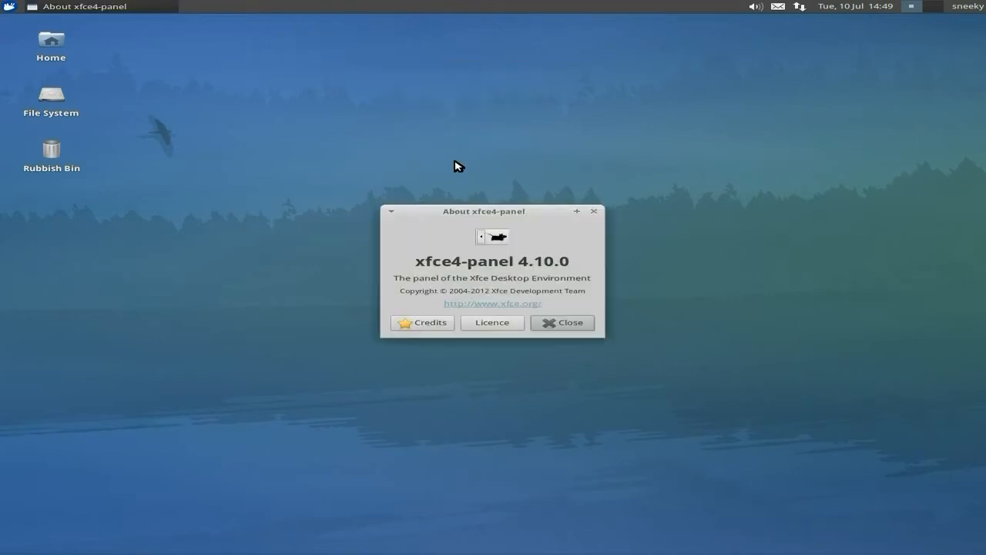
mouse_move(486, 266)
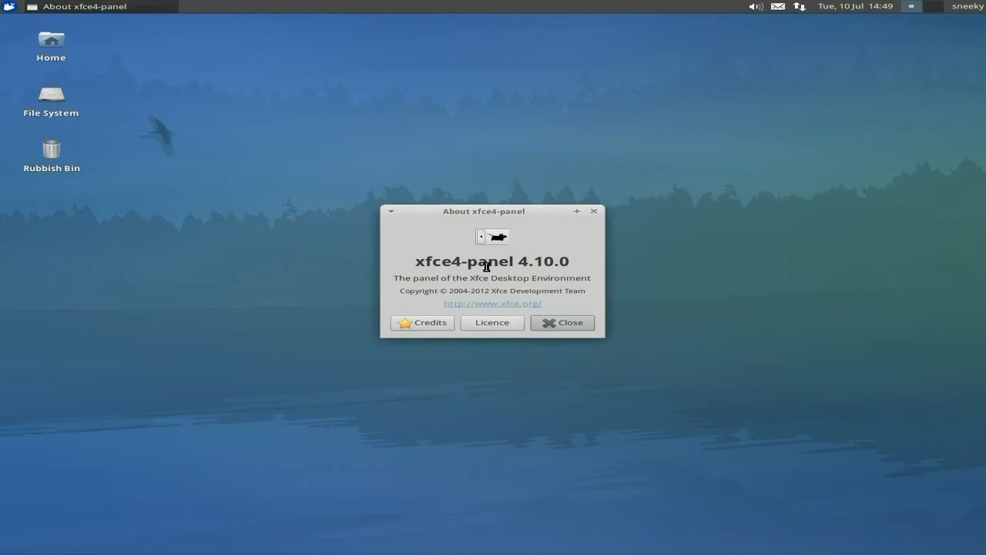
mouse_move(586, 349)
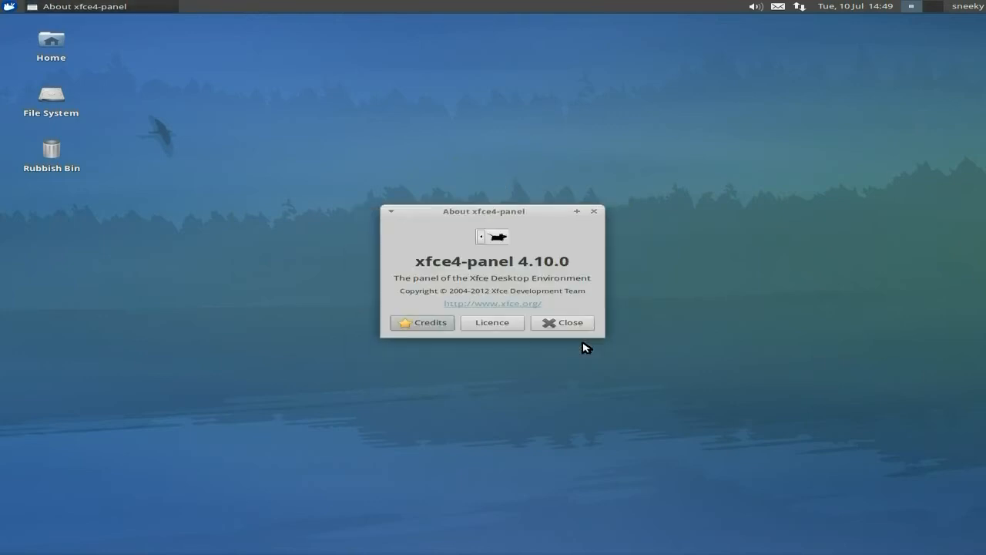
click(562, 322)
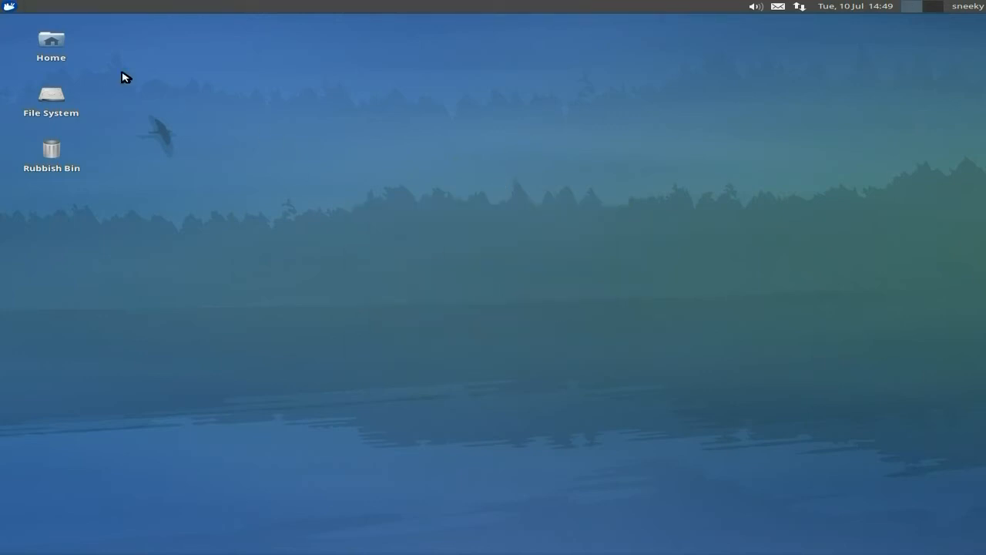
mouse_move(644, 132)
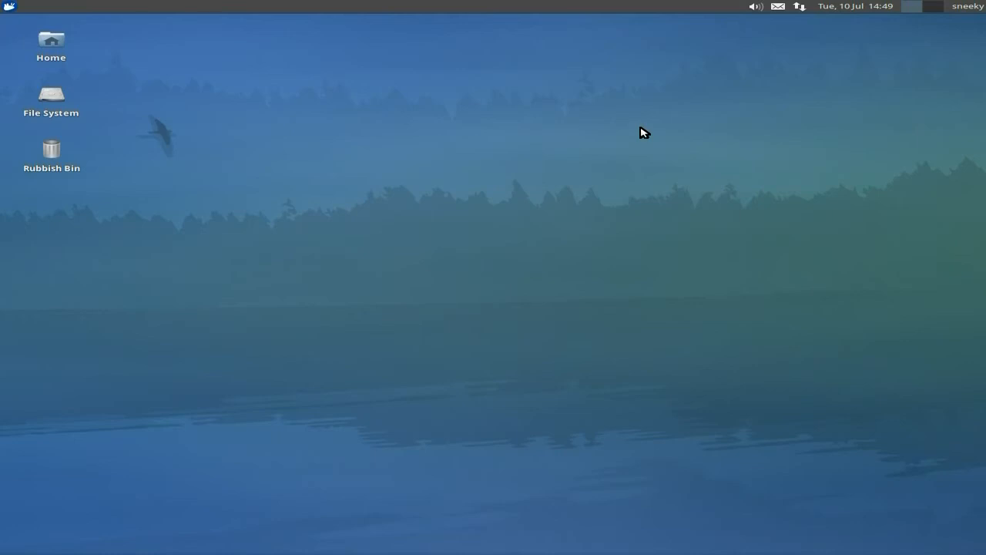
mouse_move(240, 155)
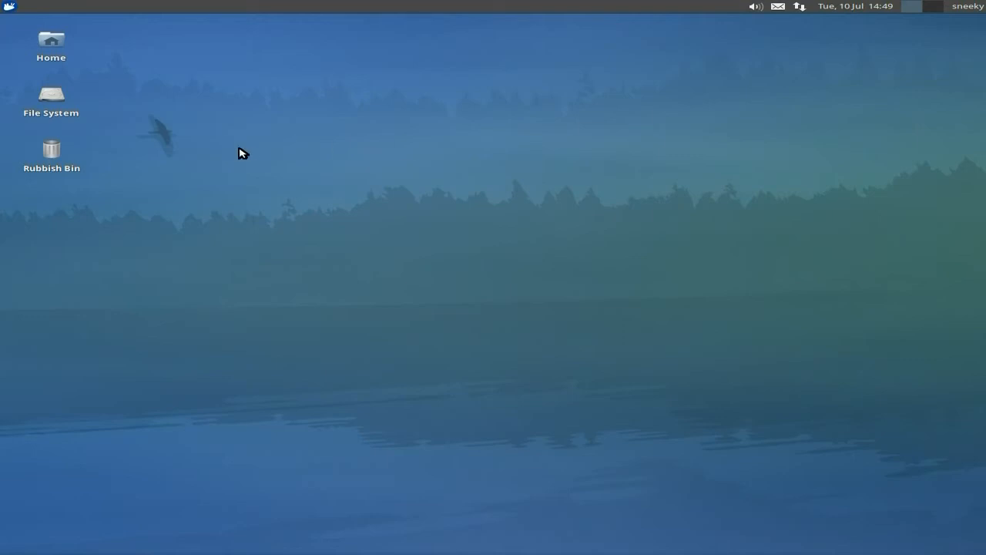
mouse_move(259, 137)
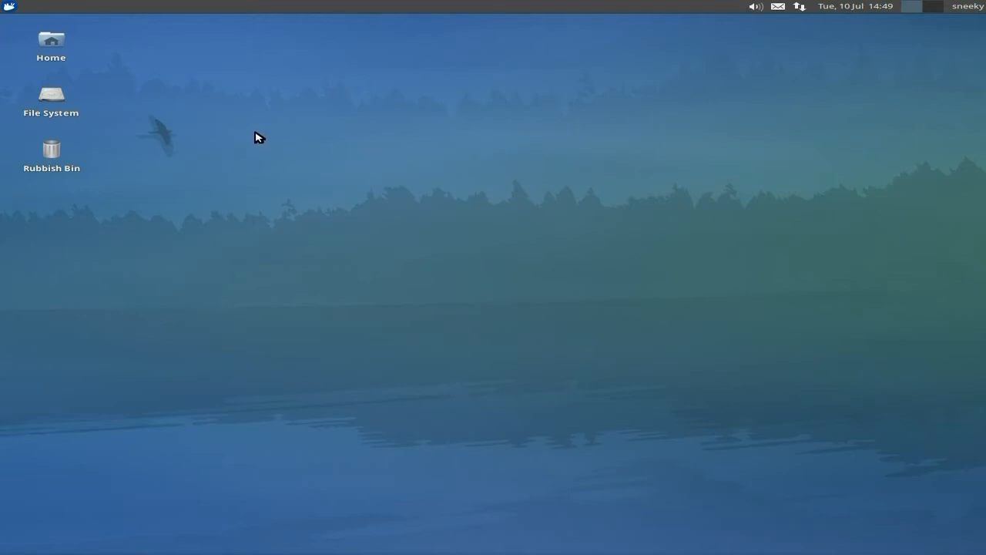
mouse_move(389, 388)
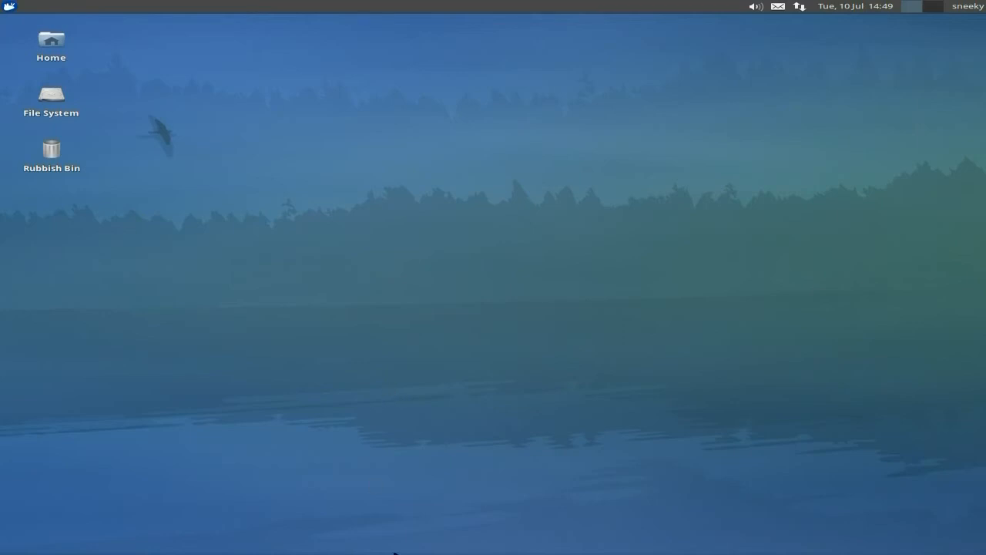
mouse_move(37, 71)
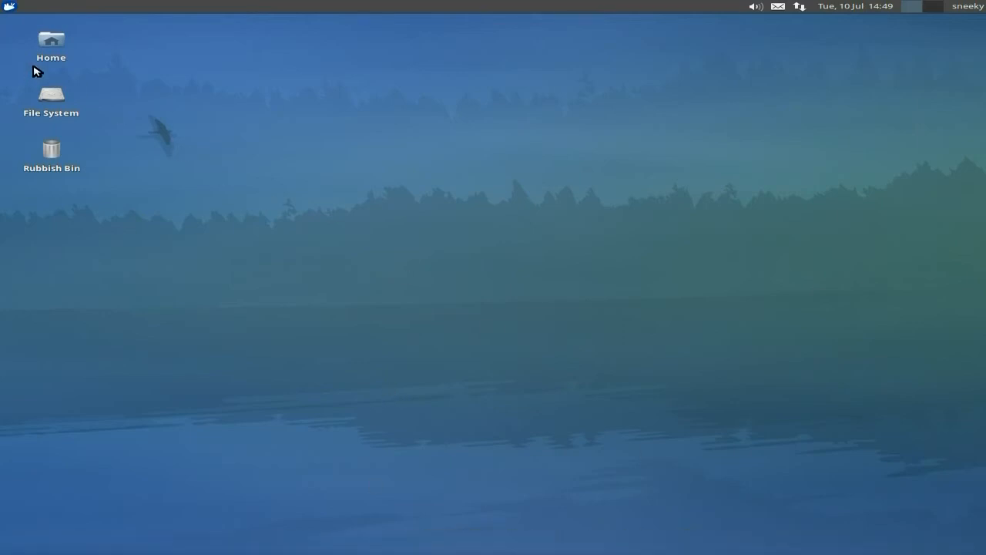
mouse_move(926, 25)
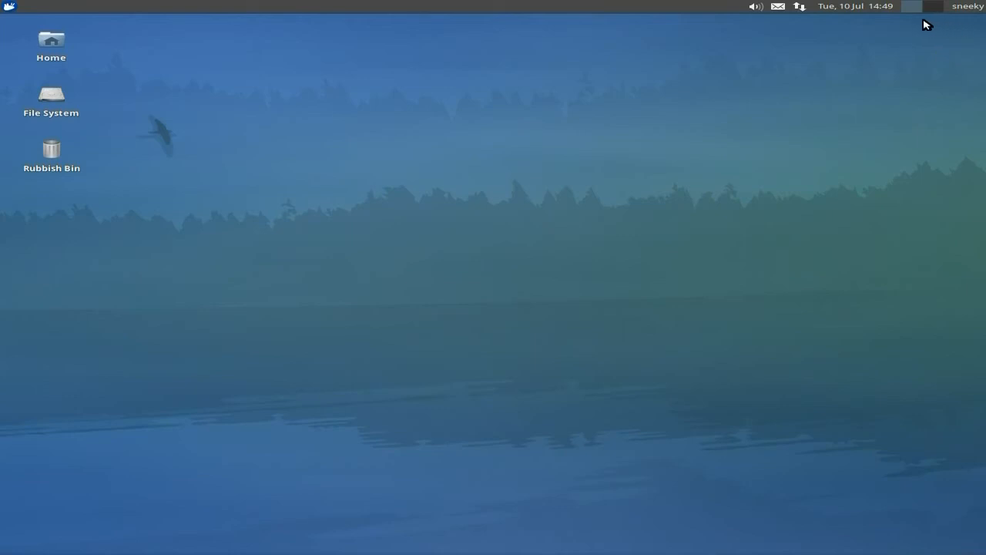
mouse_move(881, 62)
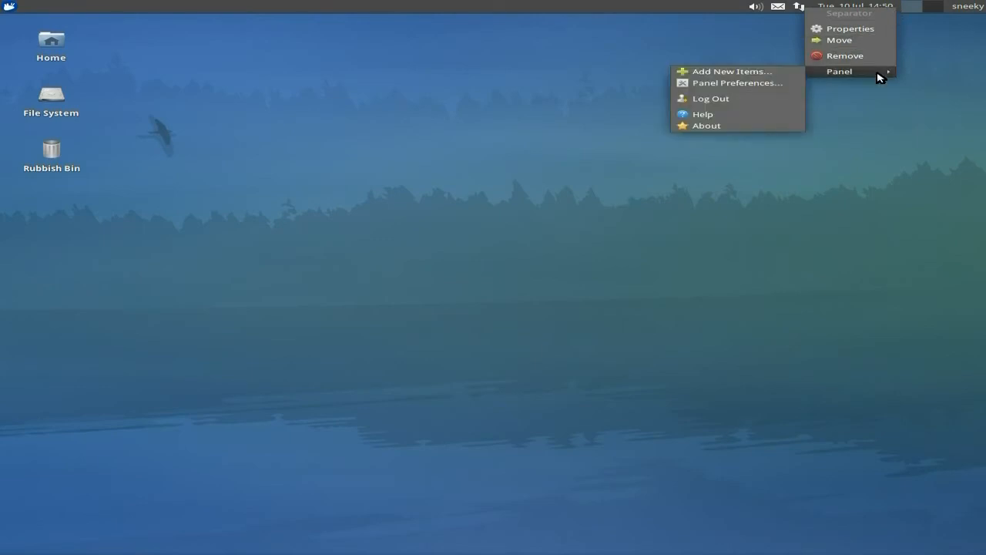
Close the Add New Items panel-plugin window, leaving the plain desktop.
click(730, 71)
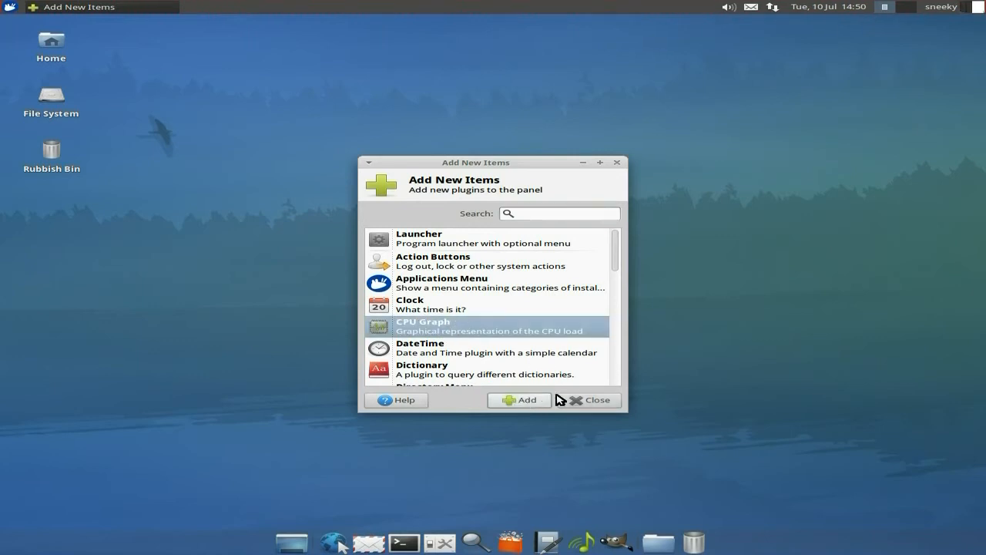
click(588, 400)
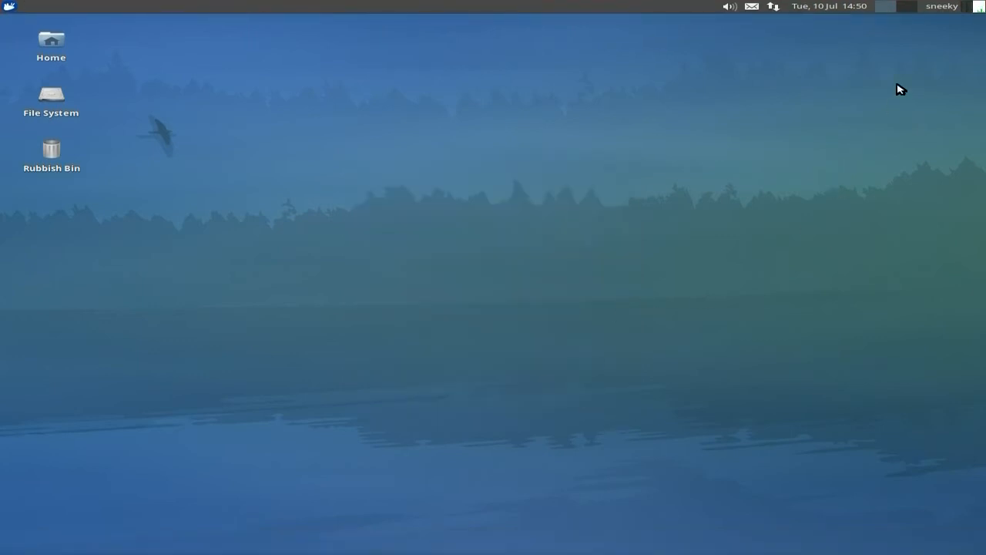
mouse_move(711, 86)
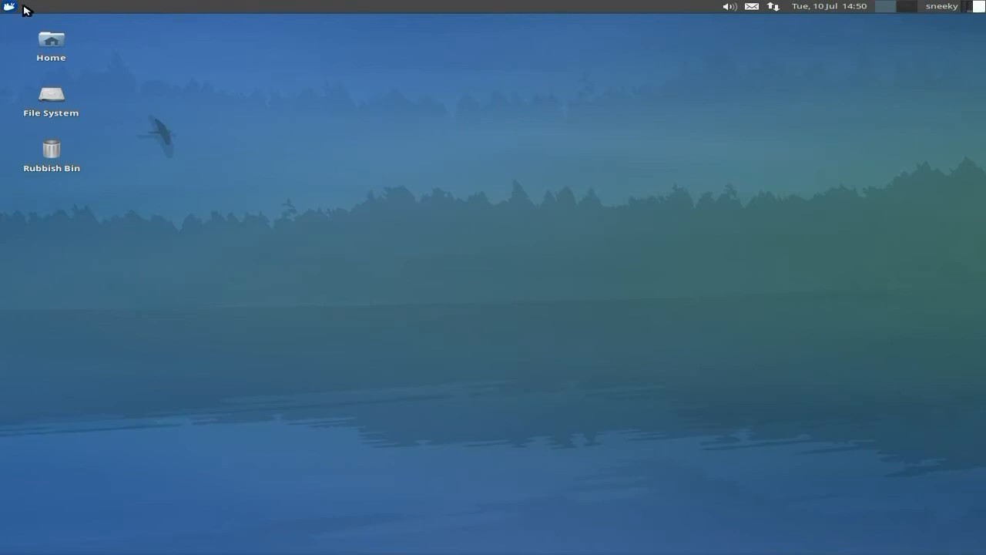
mouse_move(9, 6)
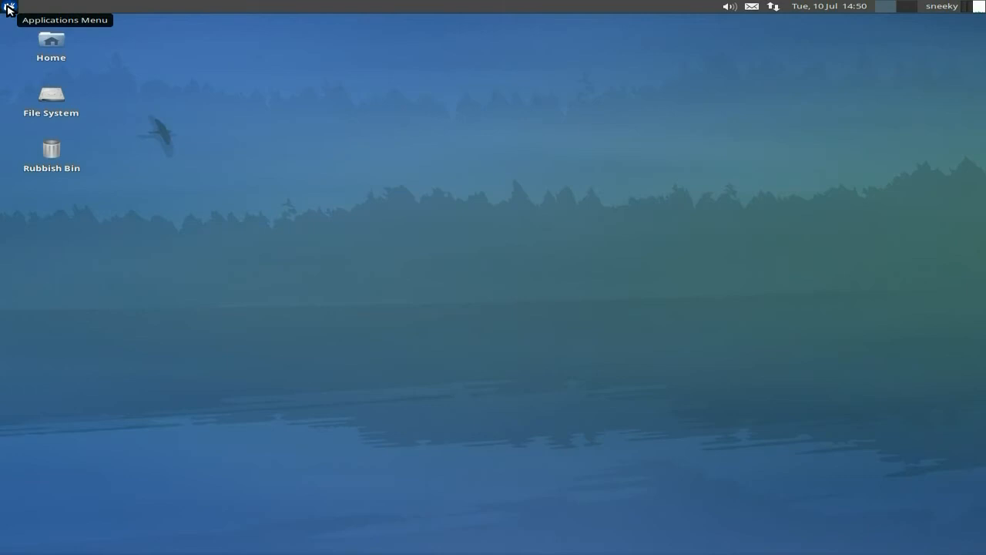
Raise the system volume to nearly full from the panel icon and dismiss the popup.
click(729, 7)
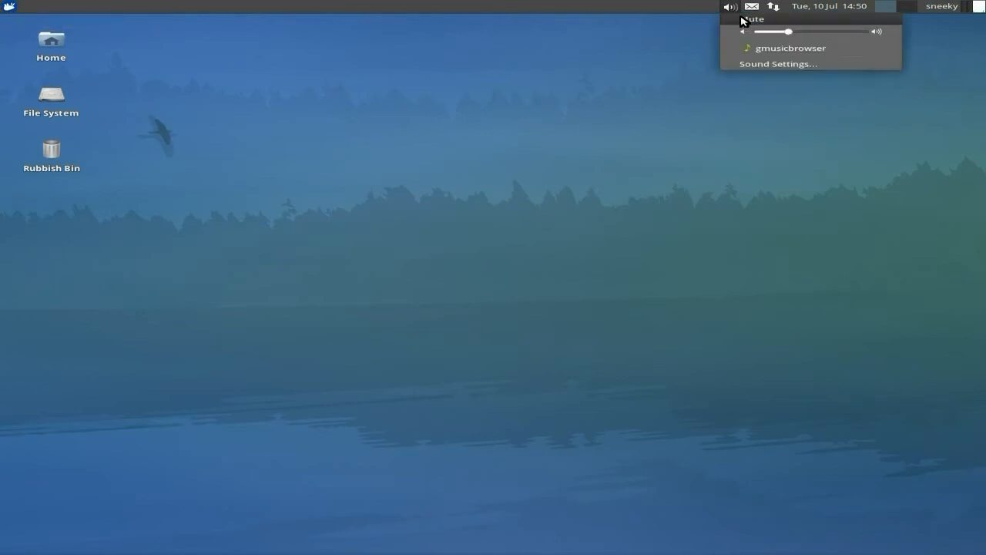
drag(789, 30, 855, 31)
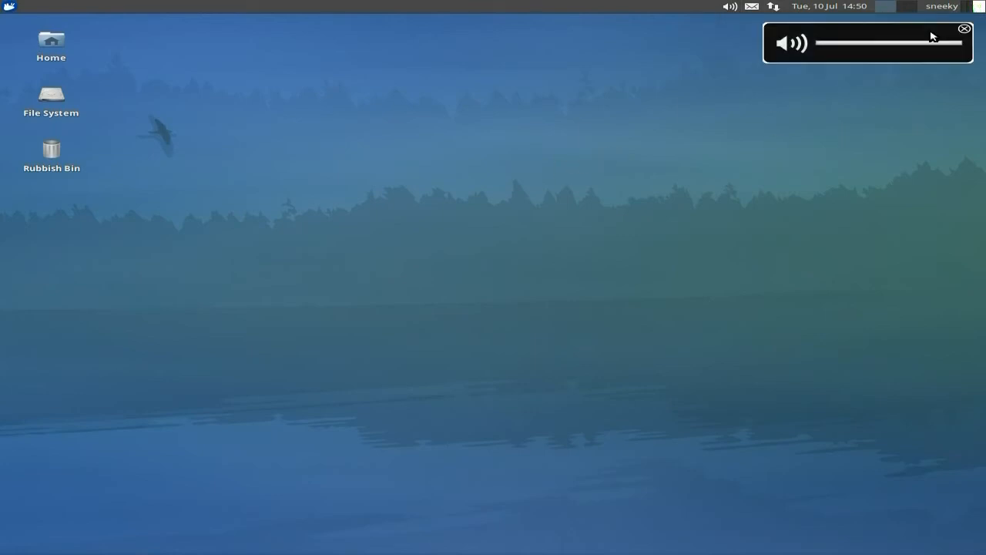
click(964, 29)
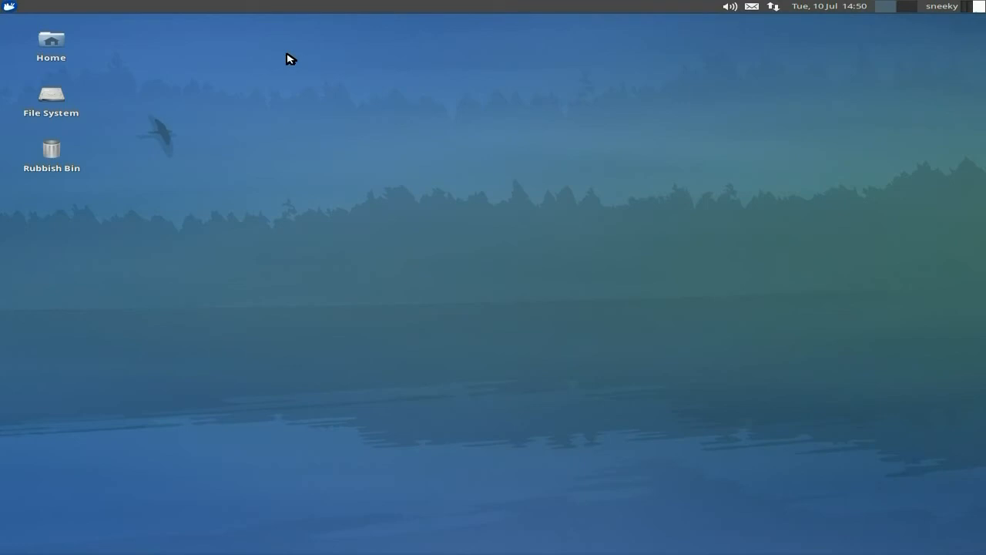
mouse_move(48, 34)
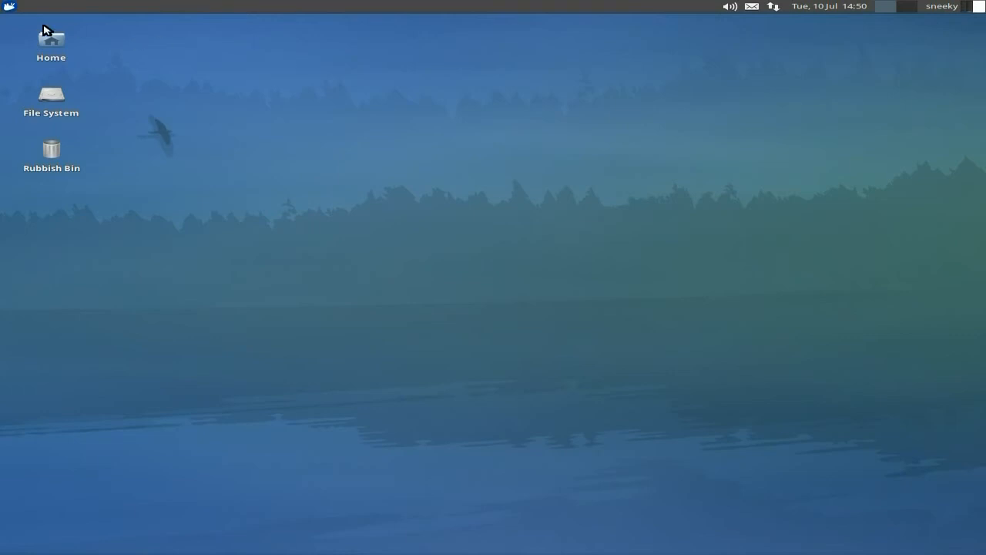
mouse_move(10, 6)
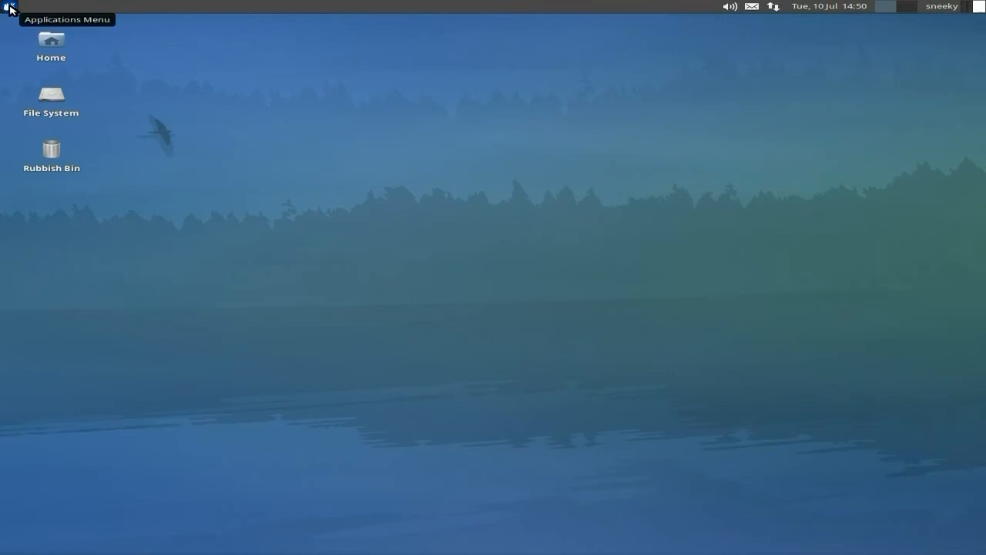
Launch GIMP from the Applications Menu, then reopen the menu to start AbiWord.
click(8, 7)
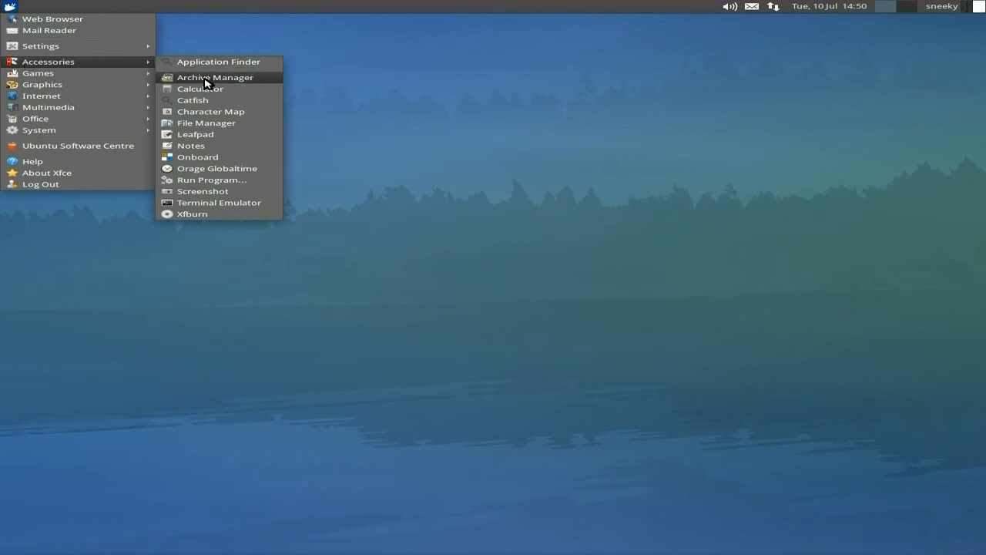
mouse_move(207, 123)
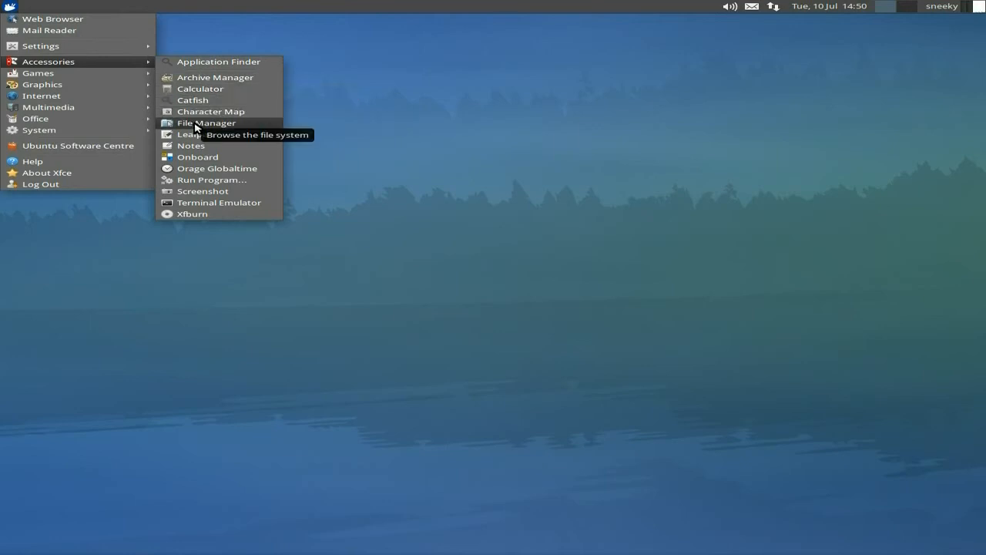
mouse_move(219, 202)
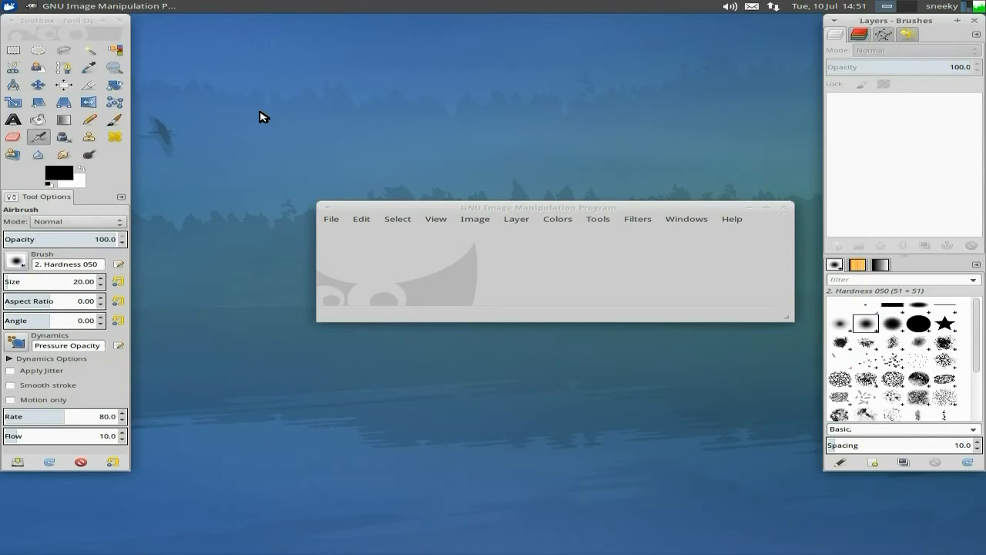
mouse_move(253, 201)
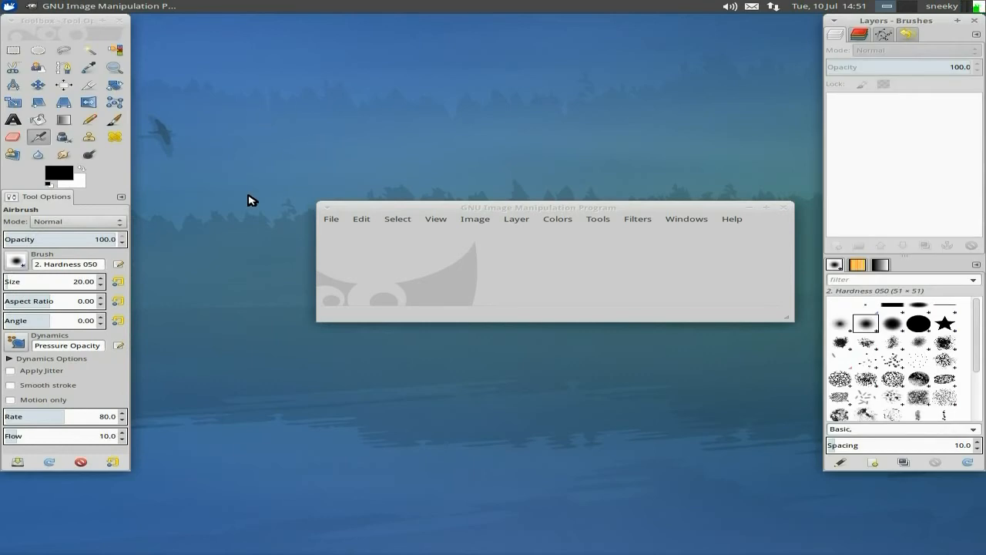
mouse_move(757, 228)
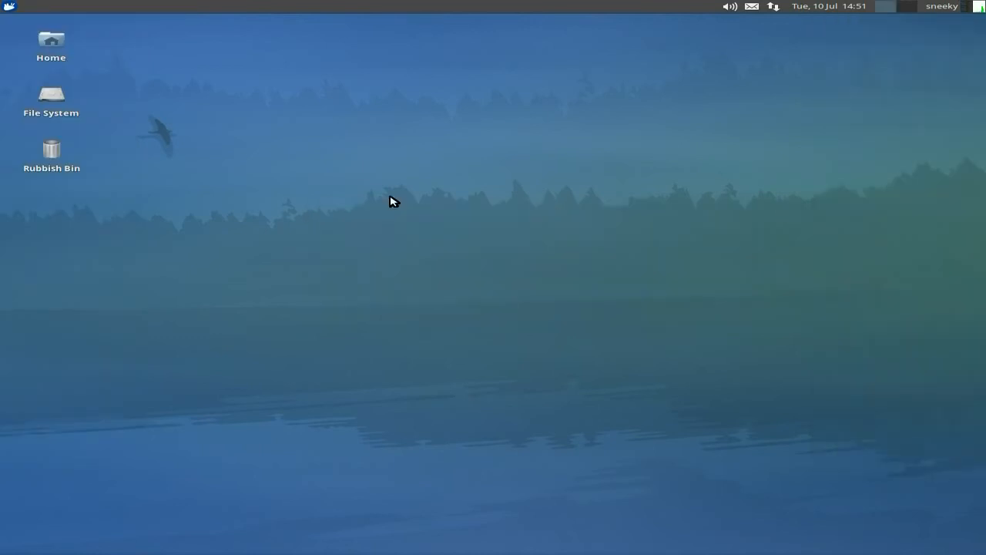
click(10, 6)
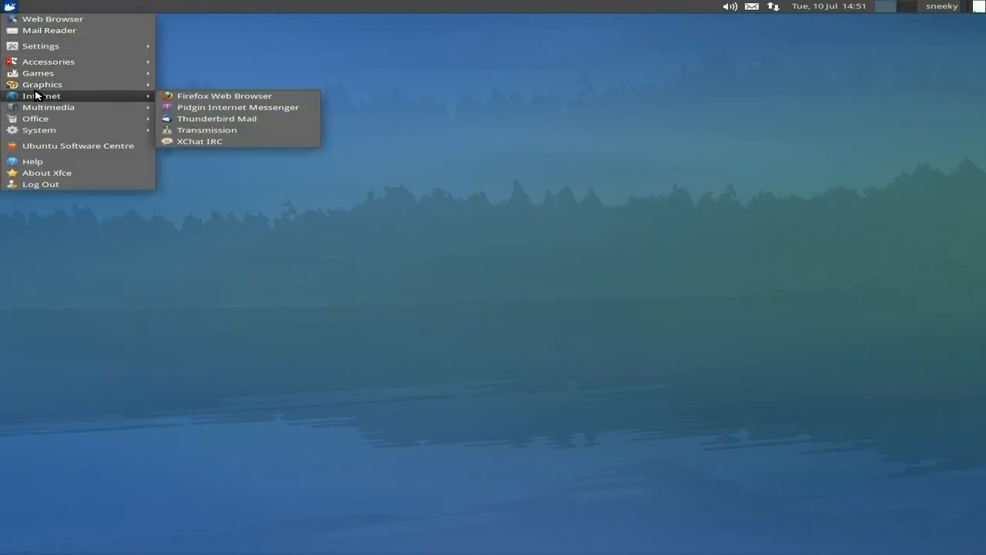
mouse_move(47, 107)
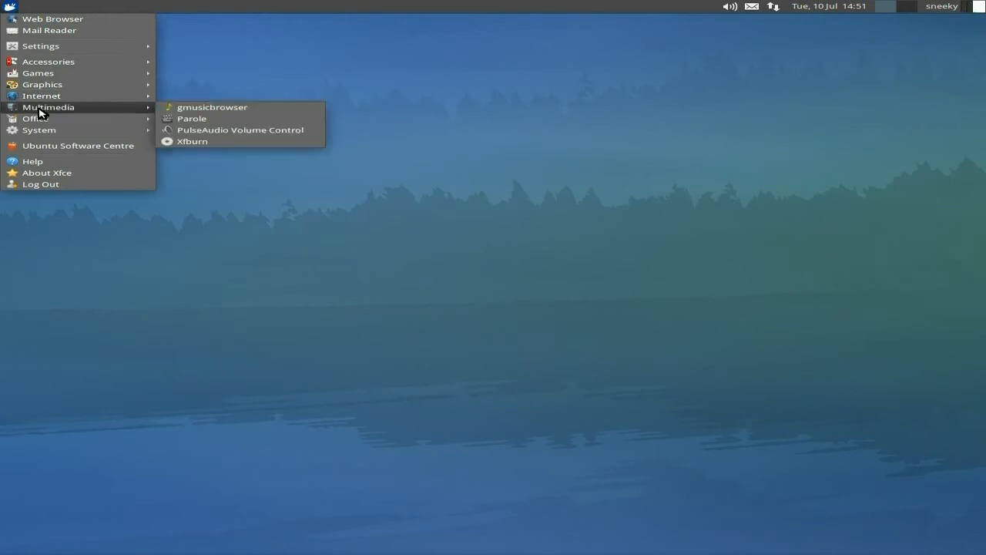
mouse_move(37, 119)
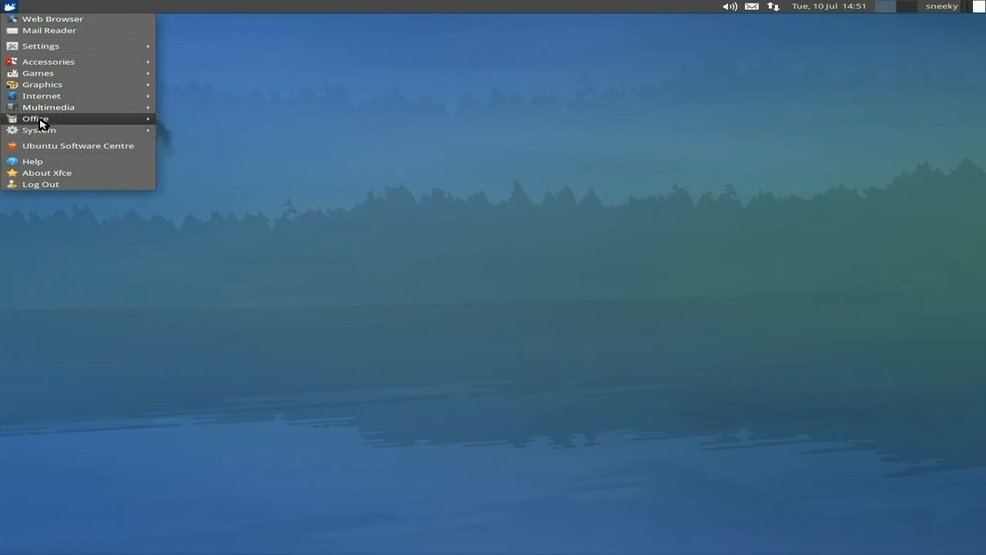
mouse_move(35, 119)
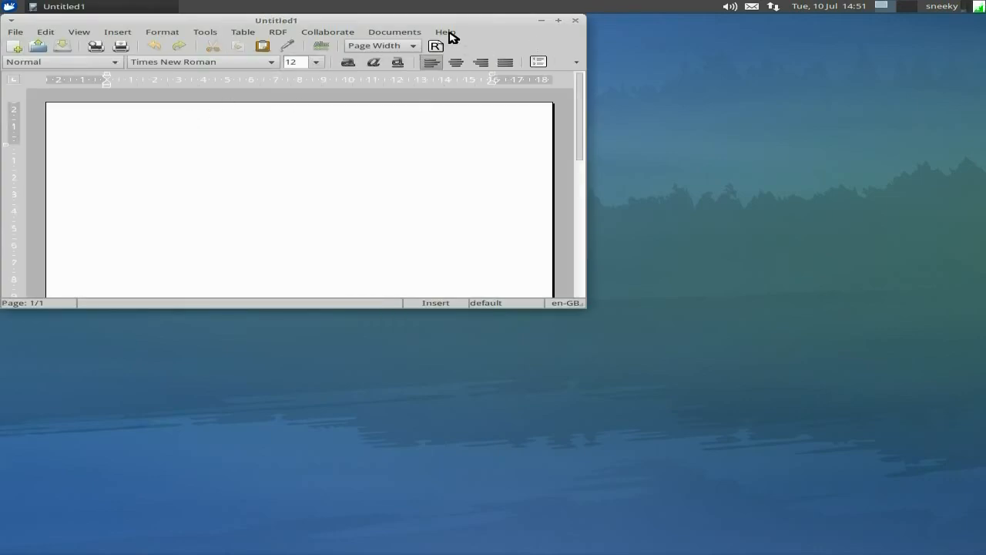
View AbiWord's About dialog (version 2.9.2) from the Help menu and close it.
click(447, 31)
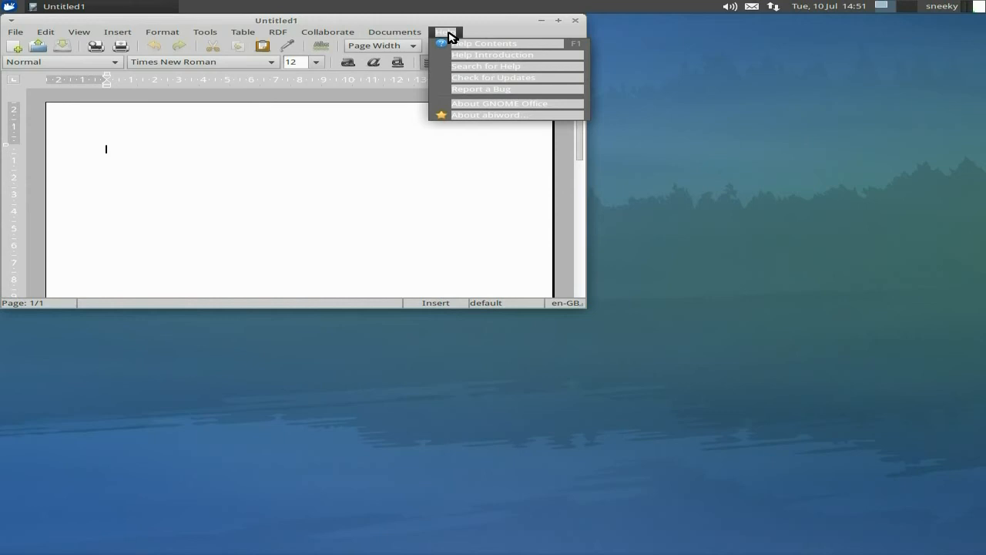
mouse_move(470, 43)
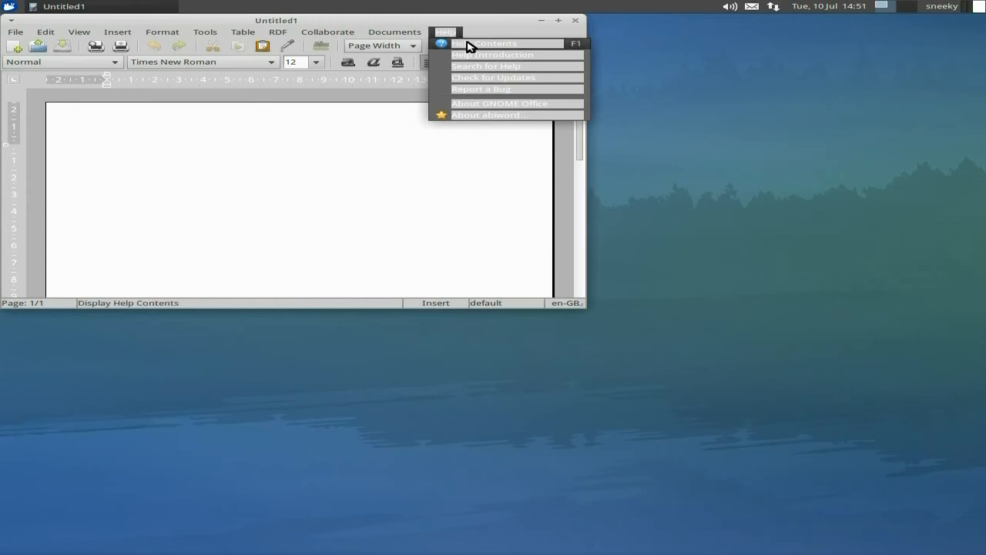
mouse_move(481, 114)
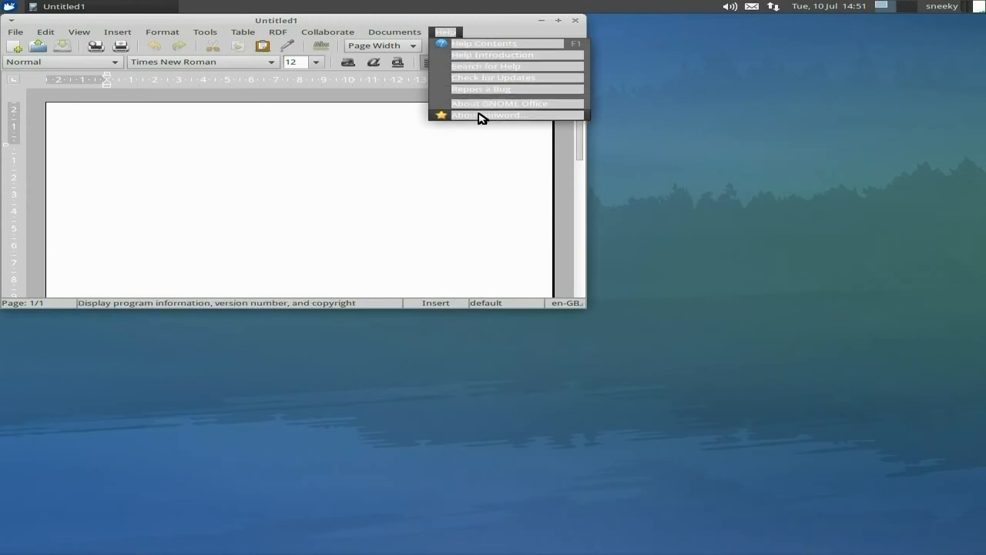
click(491, 114)
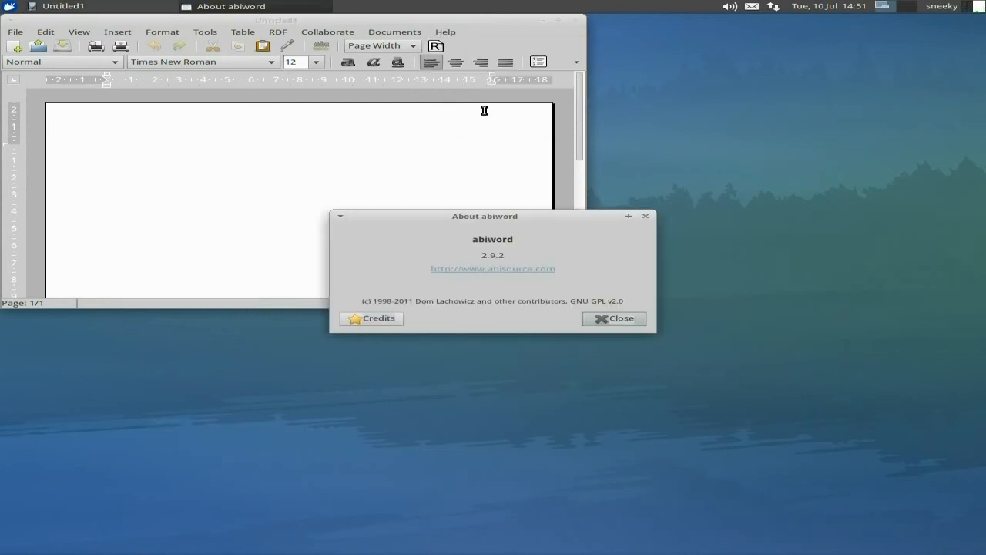
click(613, 317)
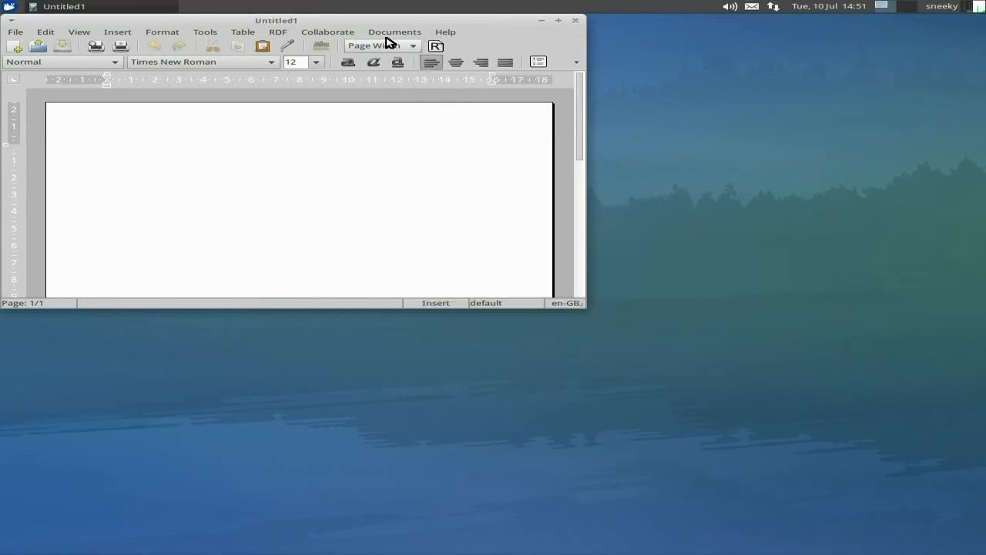
Browse the RDF, Format and Insert menus, then close the blank AbiWord document.
click(277, 31)
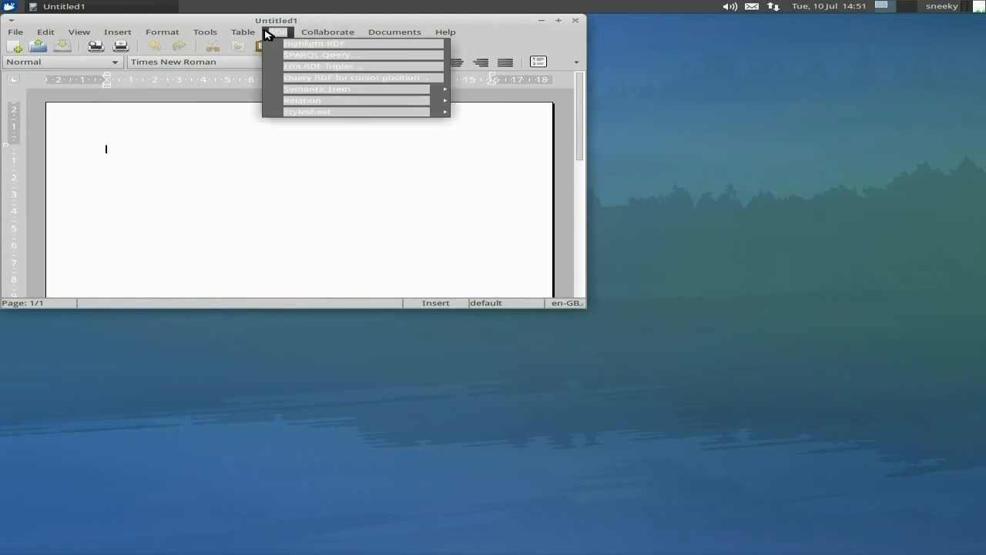
click(161, 31)
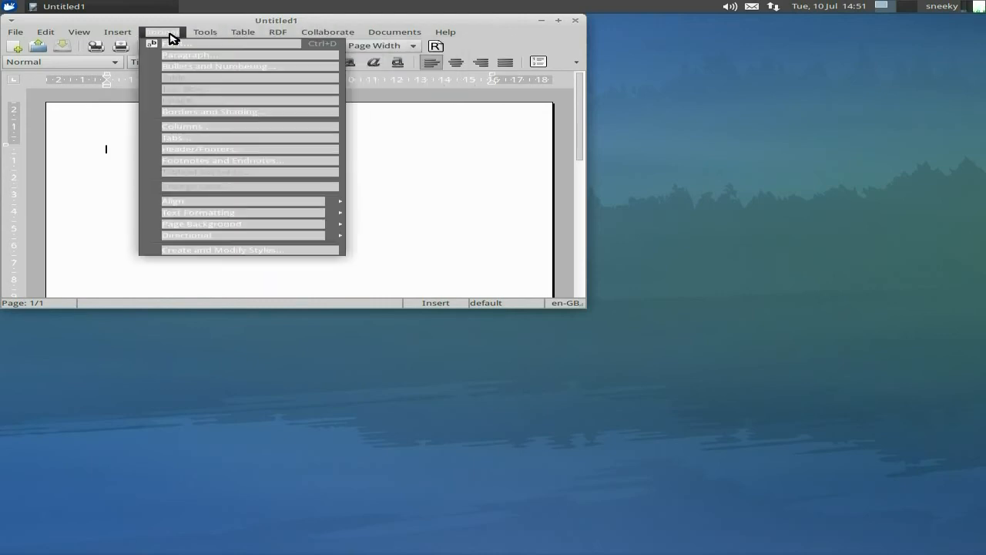
click(118, 31)
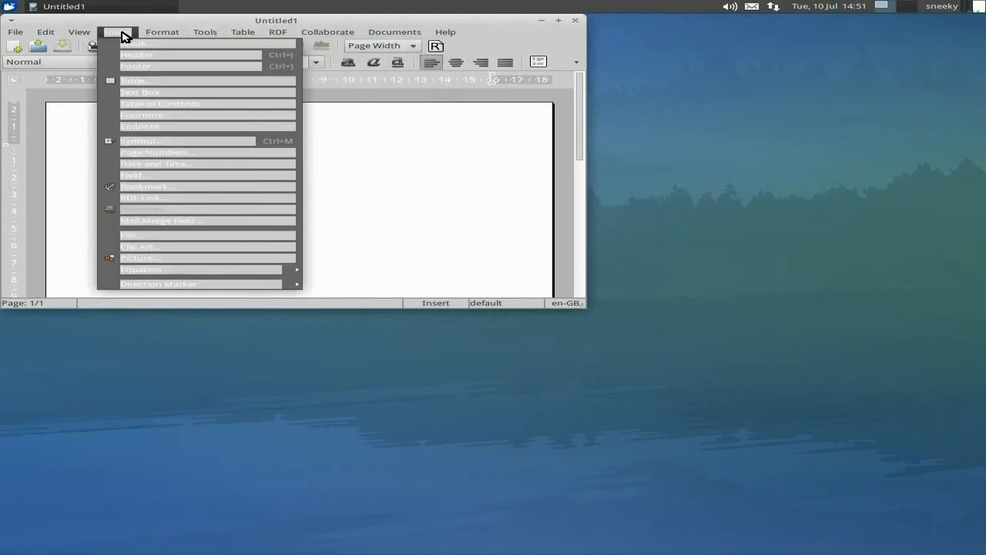
click(162, 31)
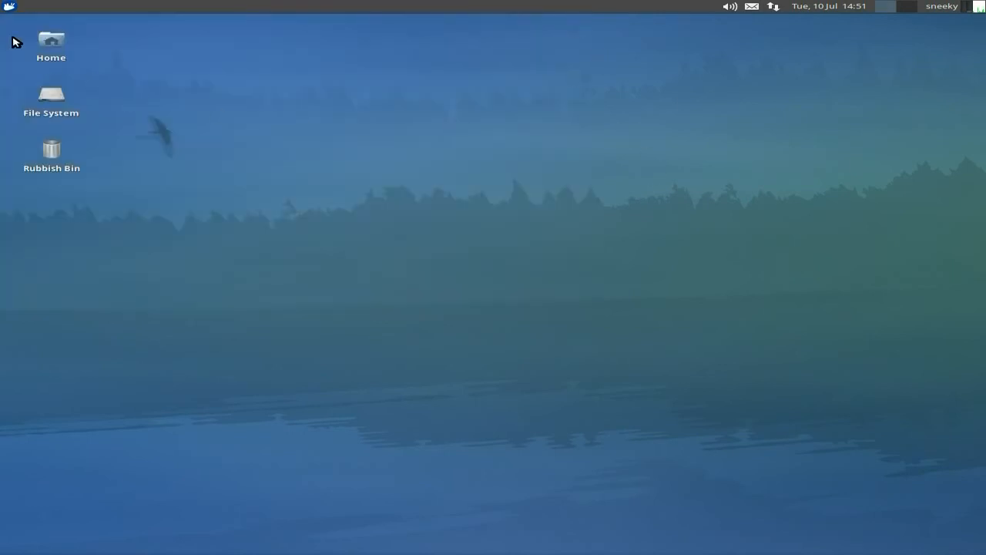
click(10, 6)
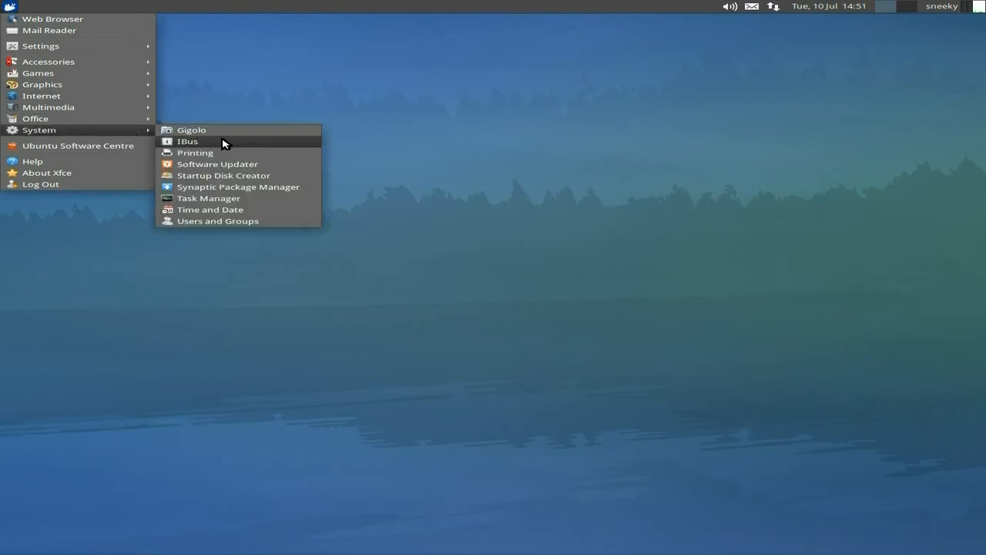
click(208, 197)
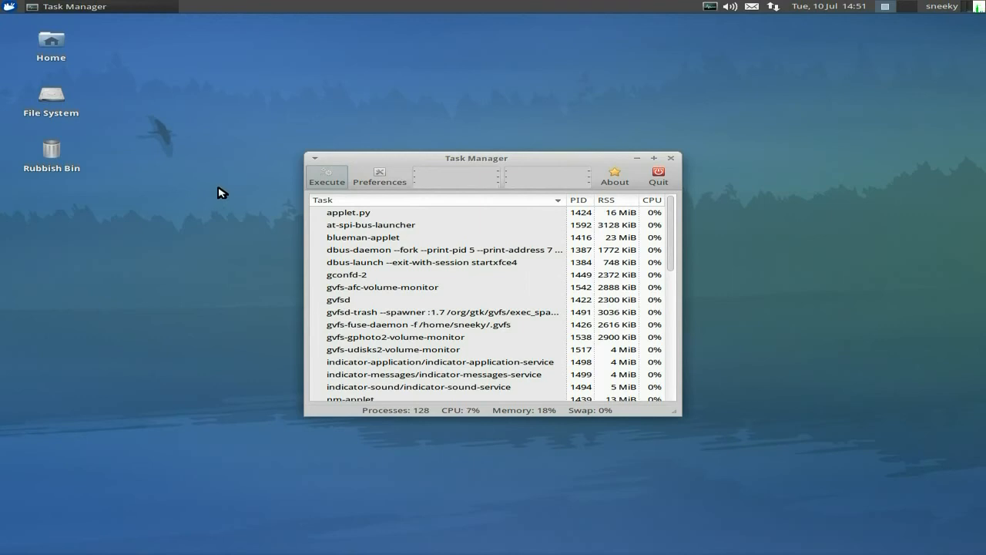
mouse_move(456, 259)
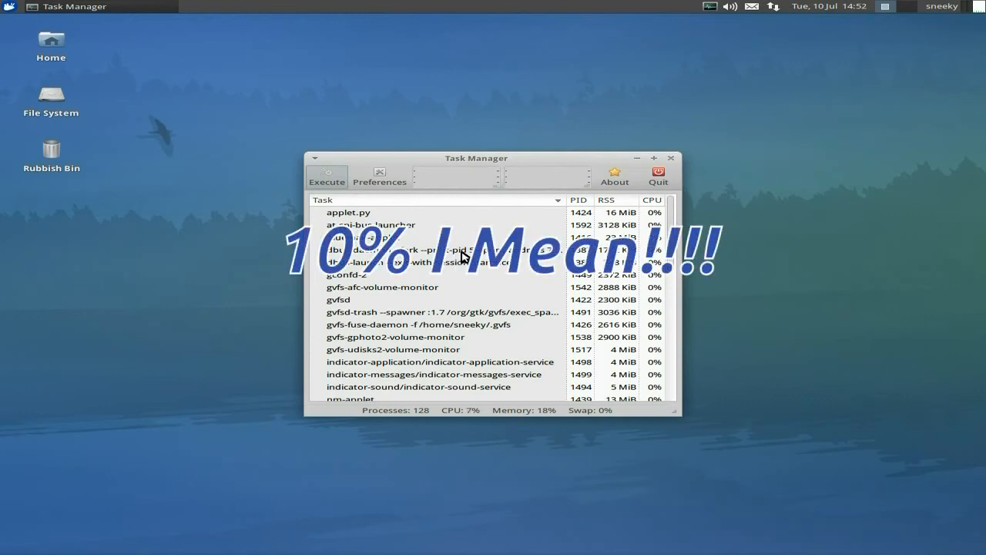
click(656, 172)
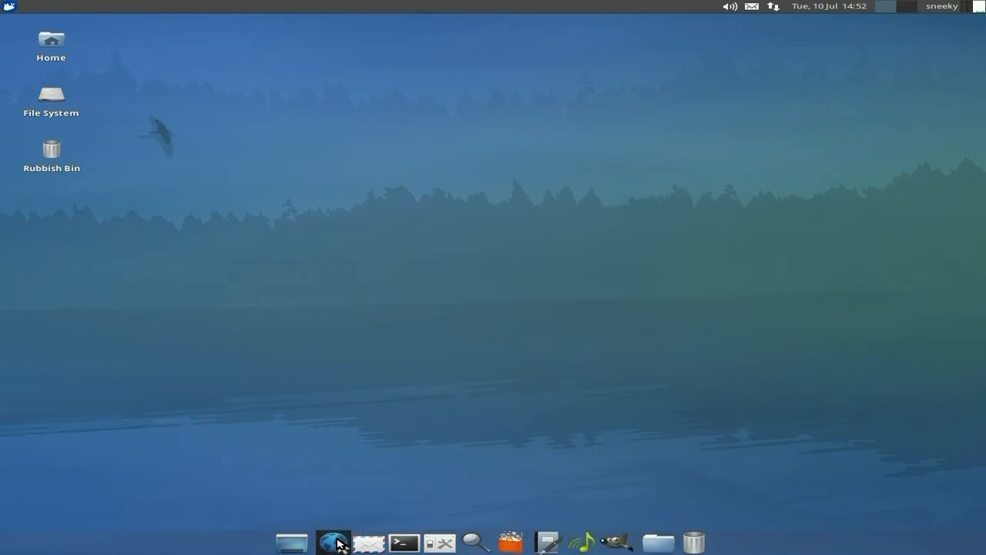
mouse_move(333, 543)
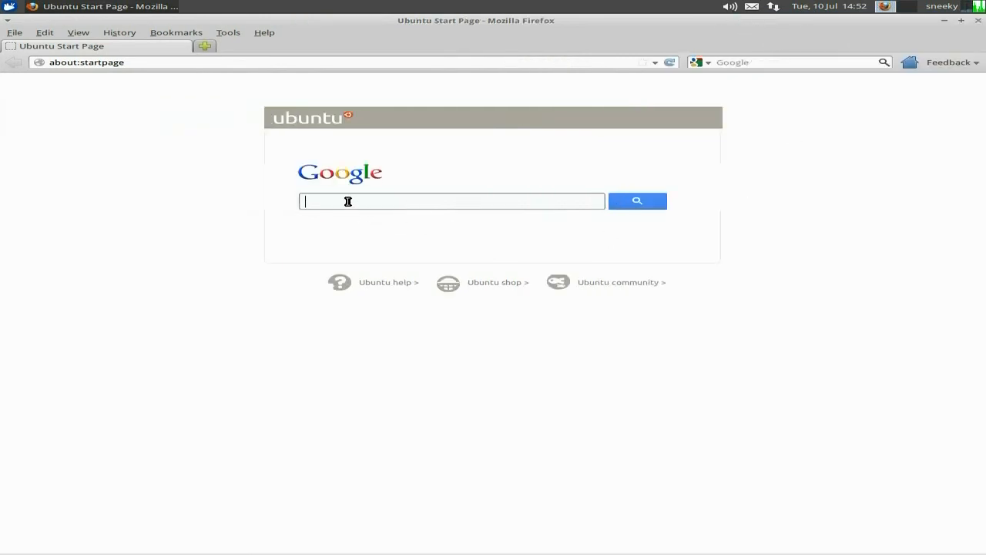
Search Google for 'bbc', open the BBC Homepage result, then focus the search bar again.
text(bbc)
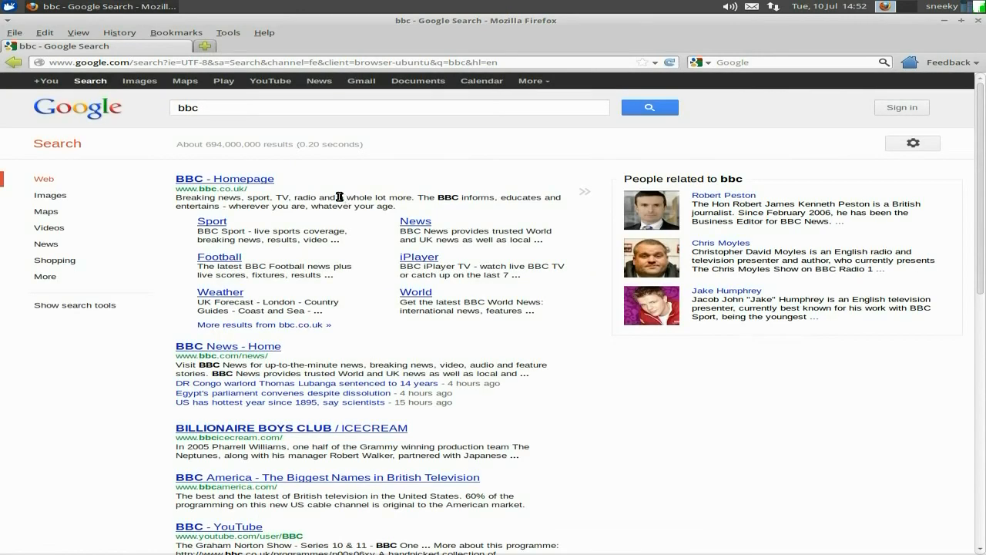
click(225, 179)
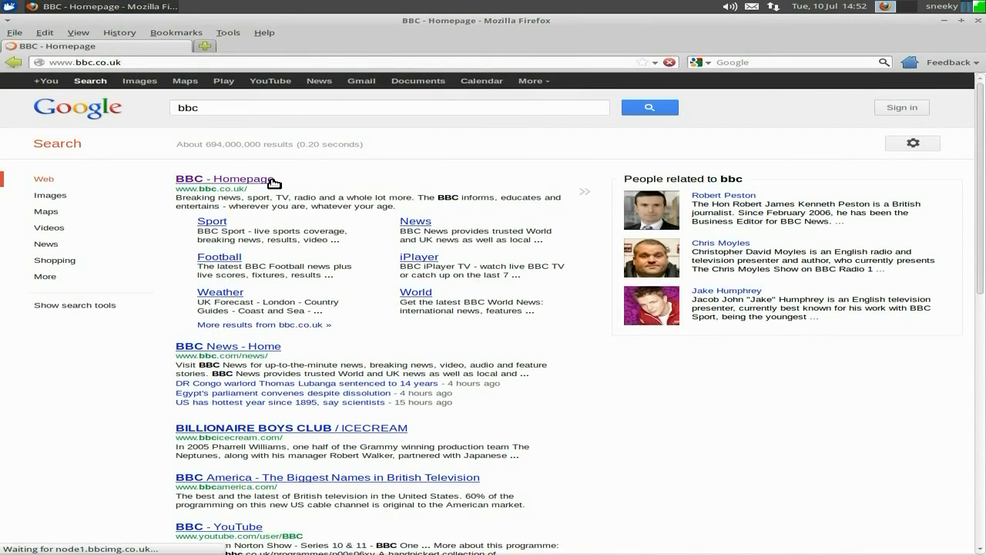
click(225, 178)
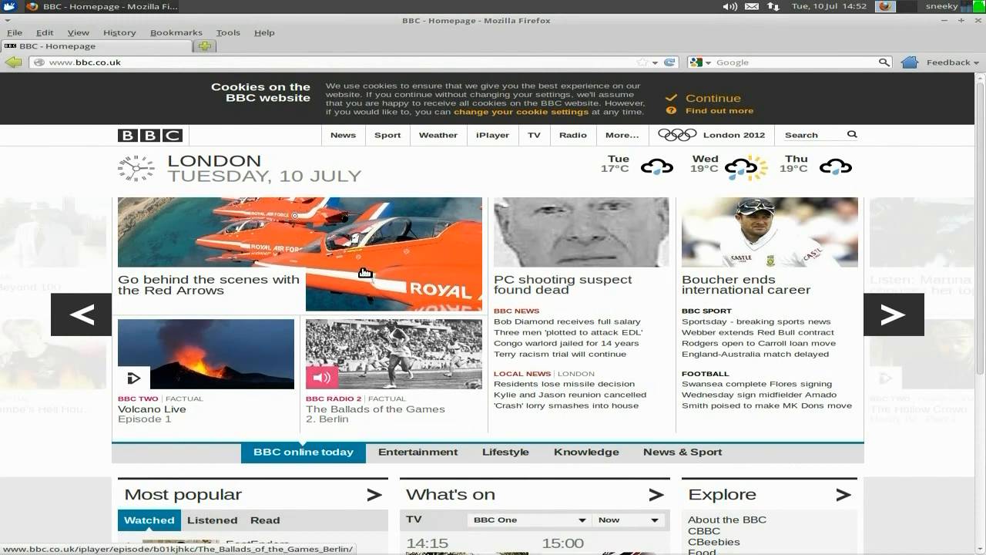
click(894, 312)
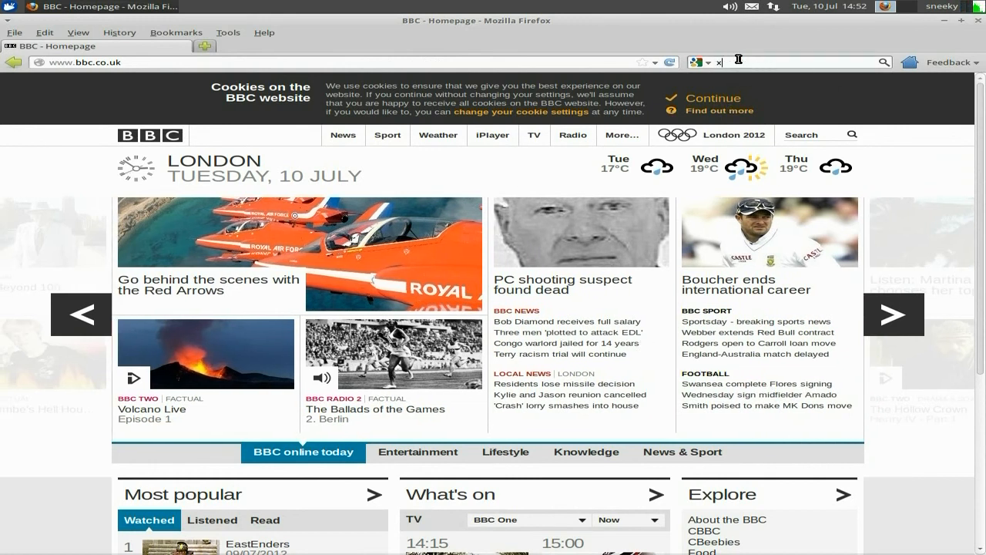
Search for 'xubuntu' and open the Xubuntu website at xubuntu.org from the results.
text(xubuntu)
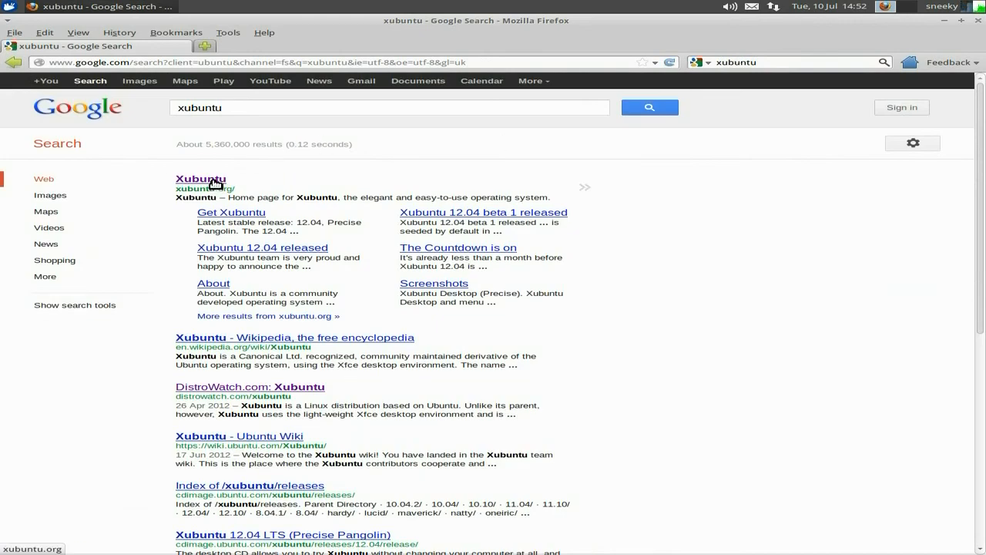
click(201, 178)
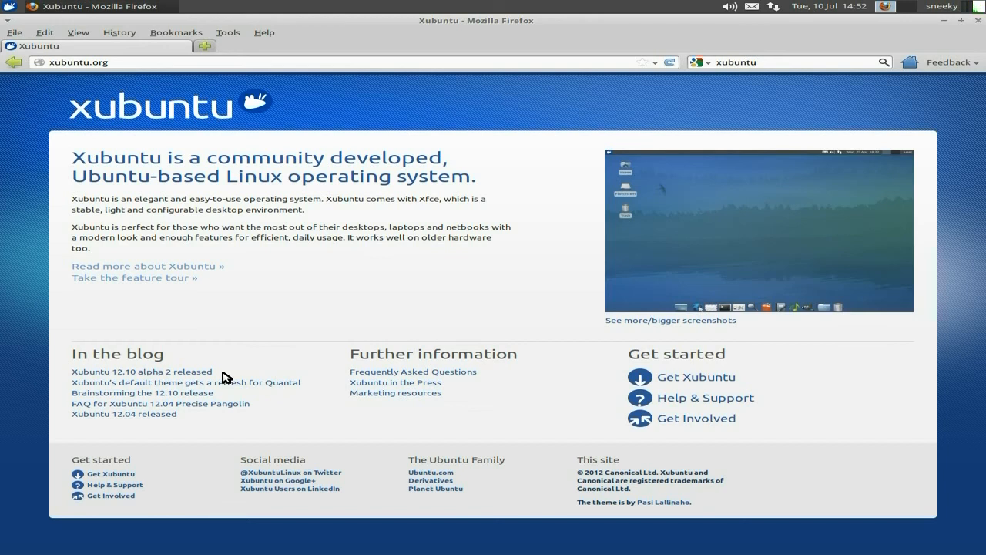
mouse_move(286, 305)
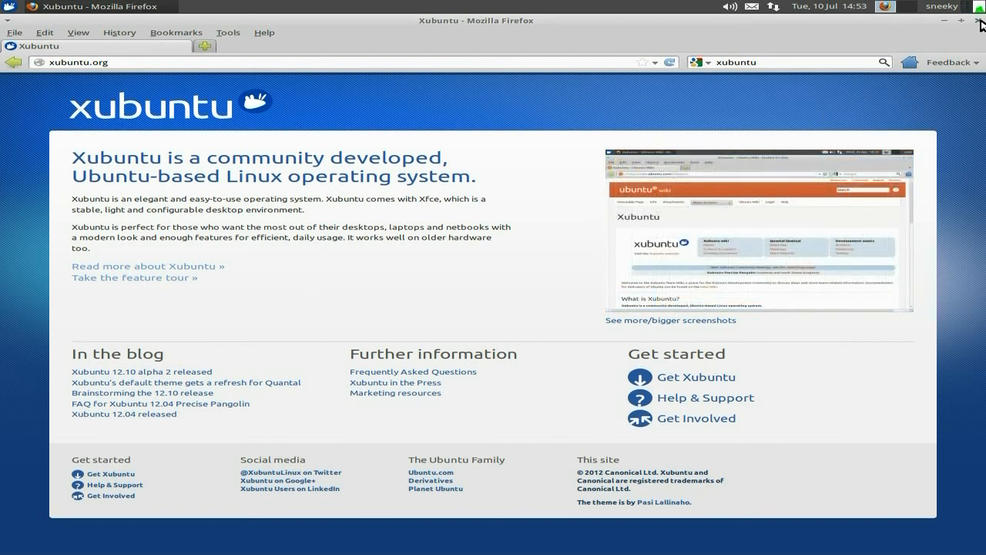
Close the Firefox window, returning to the empty Xubuntu desktop.
click(979, 25)
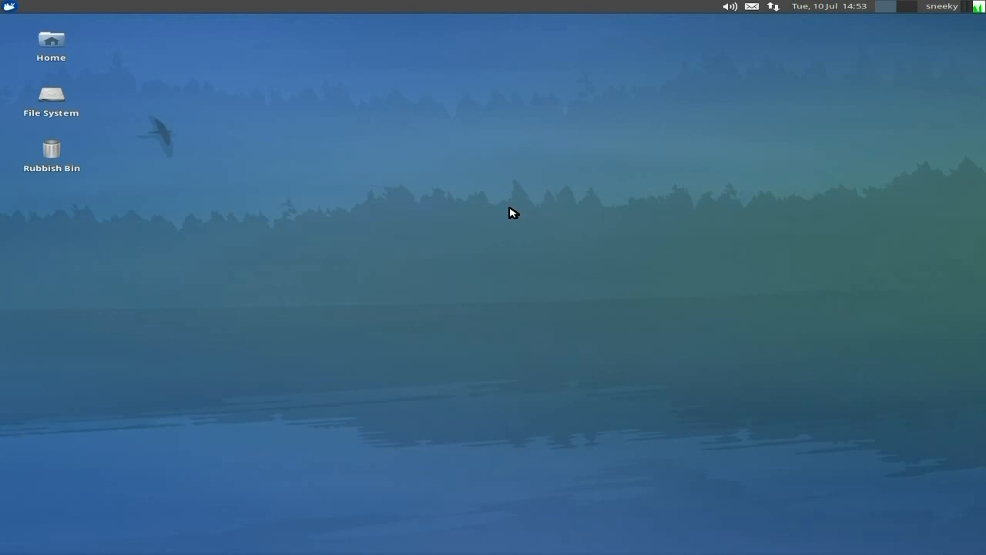
mouse_move(450, 194)
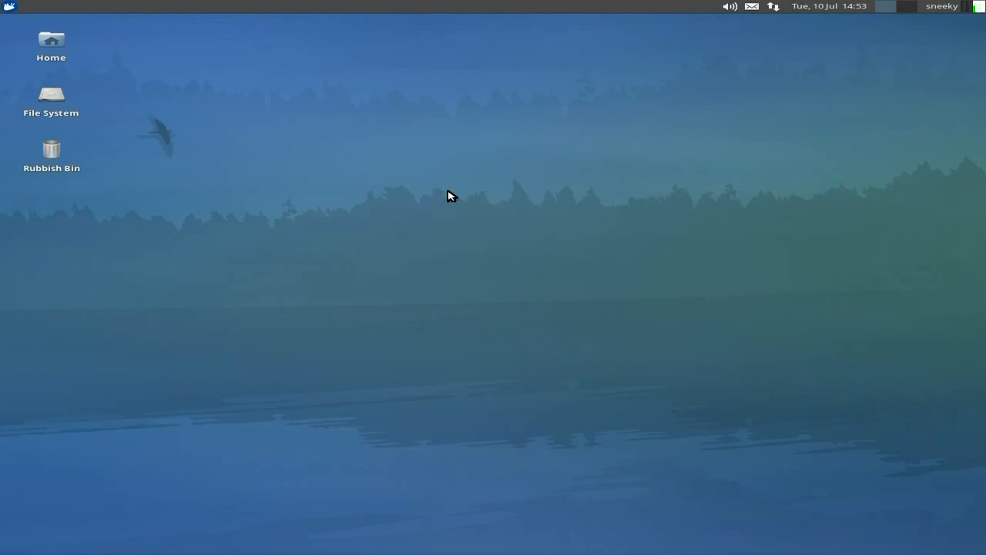
mouse_move(185, 158)
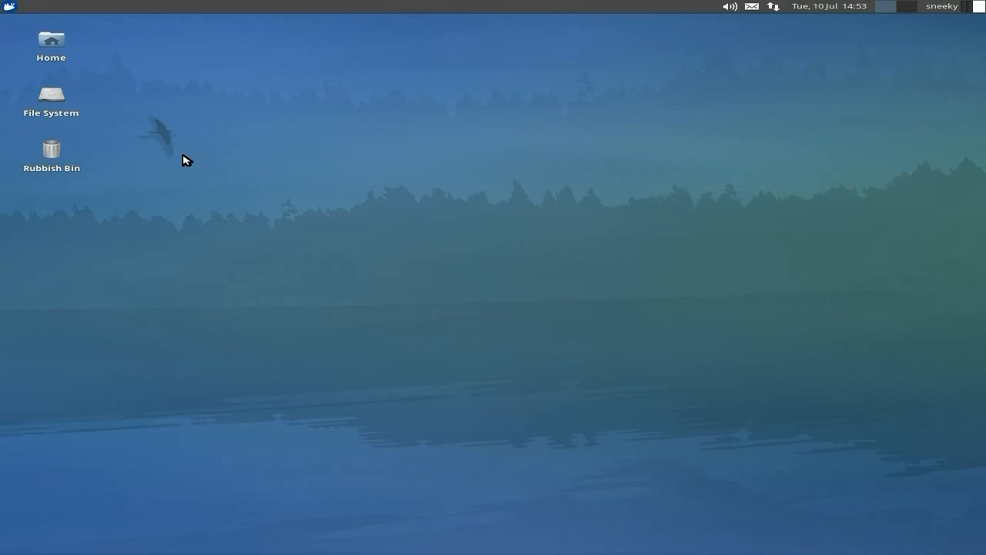
mouse_move(450, 314)
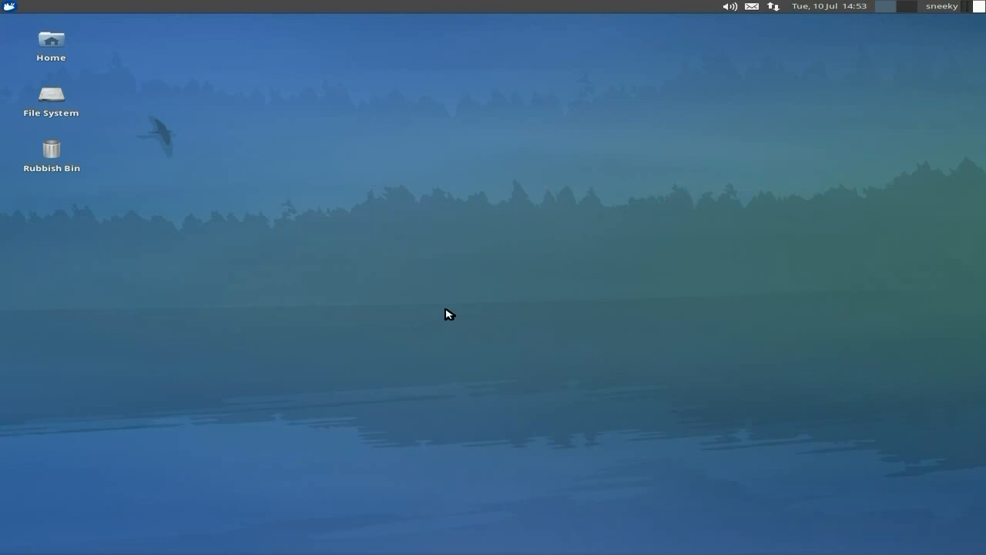
mouse_move(472, 286)
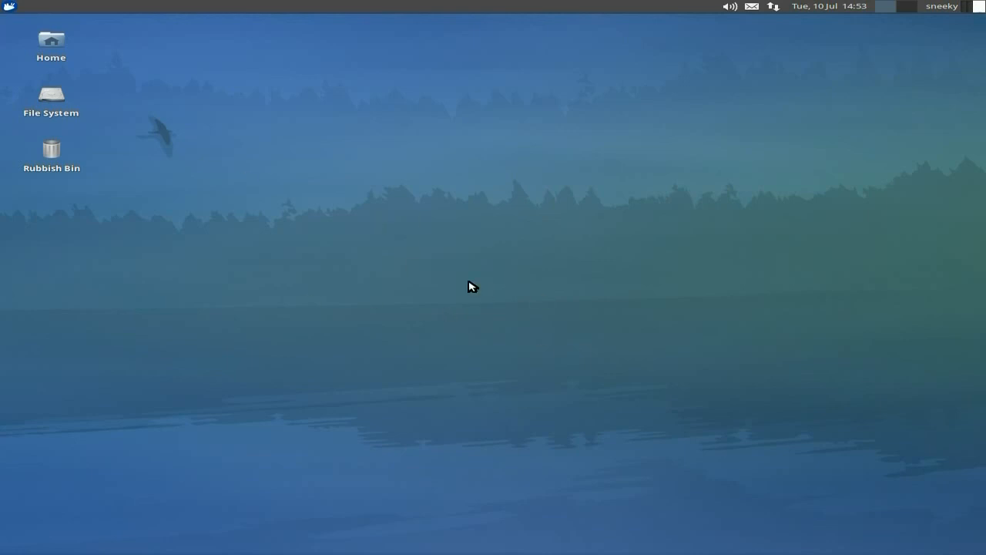
mouse_move(557, 315)
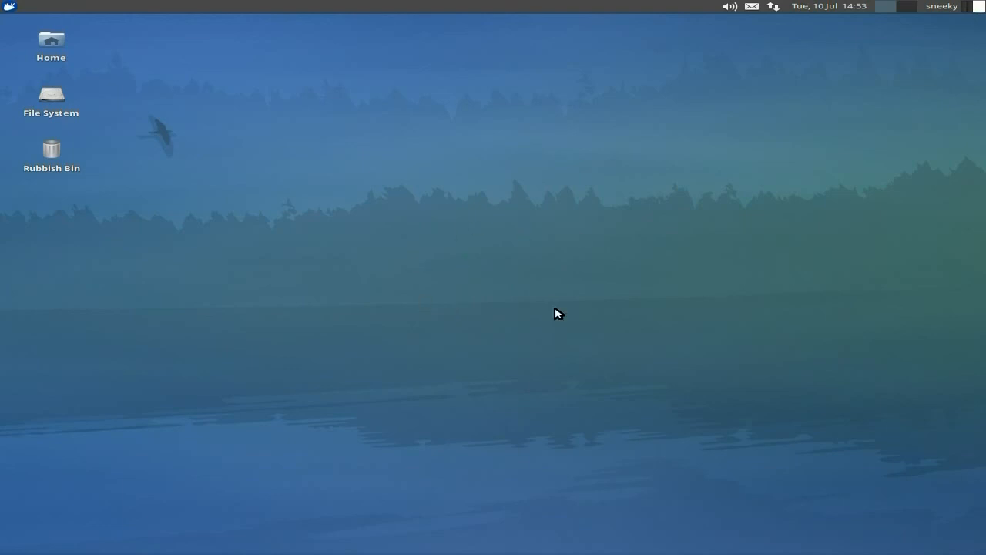
mouse_move(399, 263)
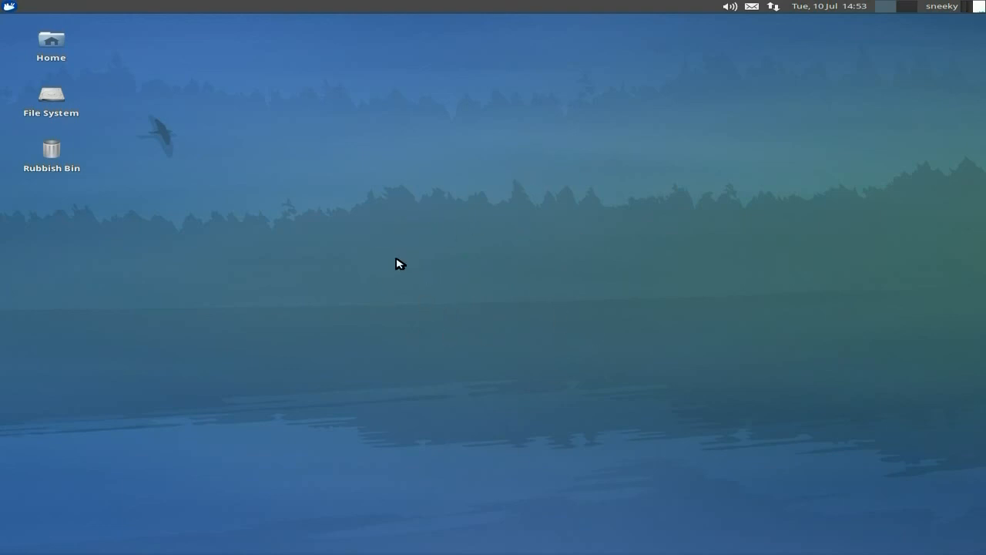